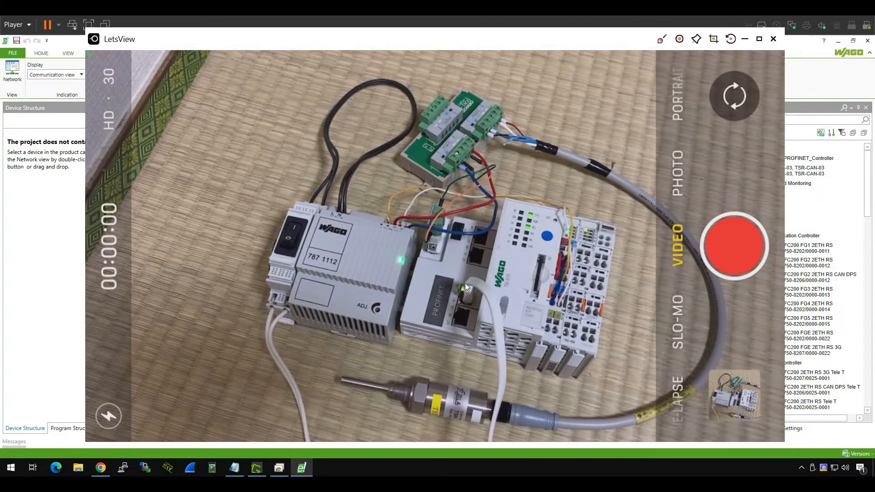
mouse_move(468, 291)
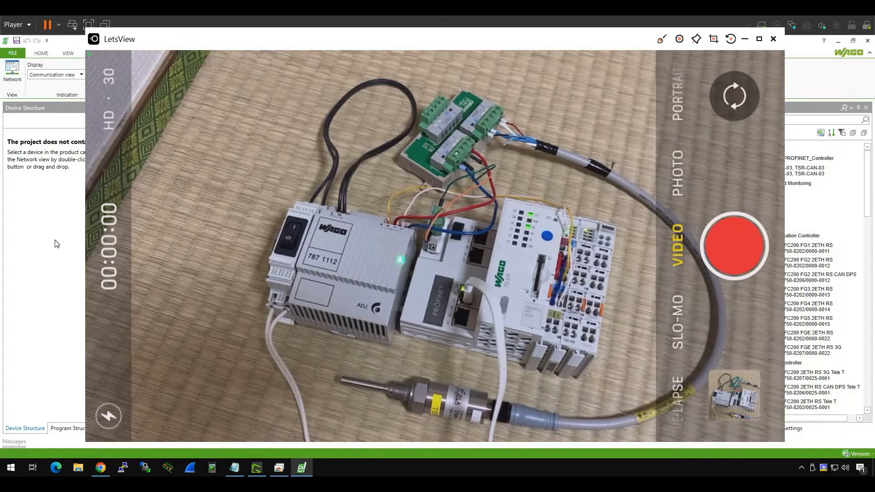
- Close the LetsView camera mirror to reveal the empty e!COCKPIT network view
click(773, 39)
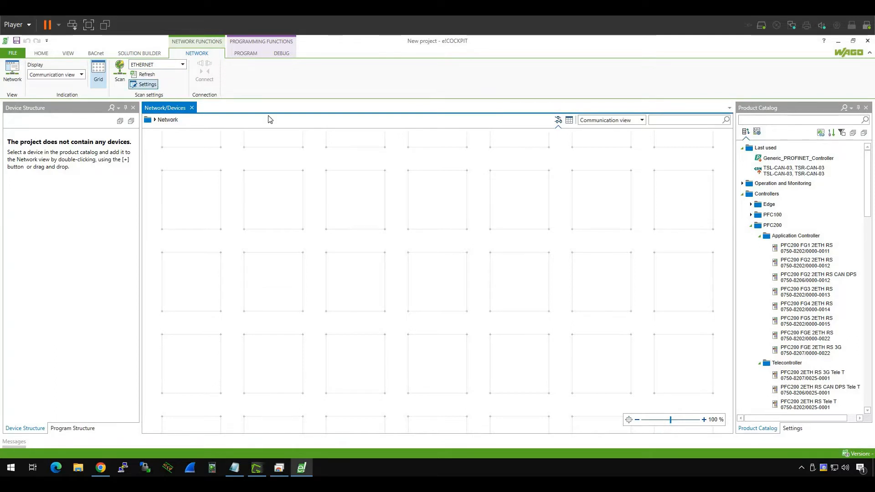
click(146, 84)
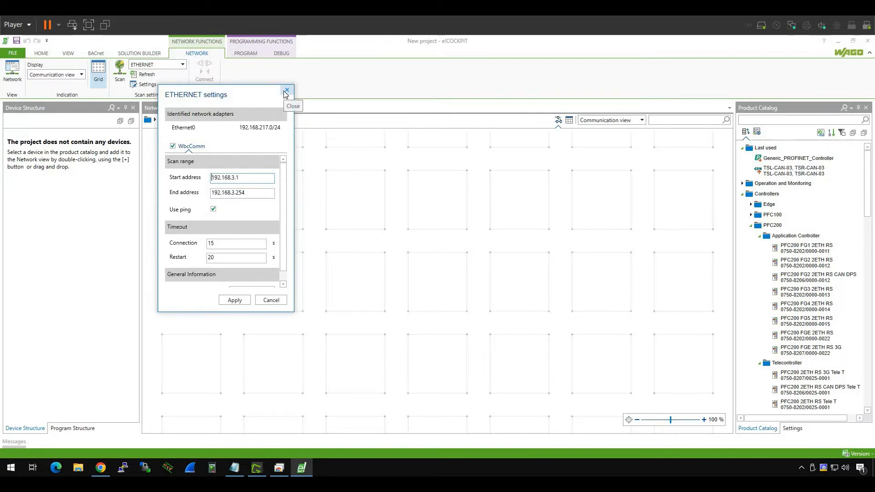
mouse_move(278, 161)
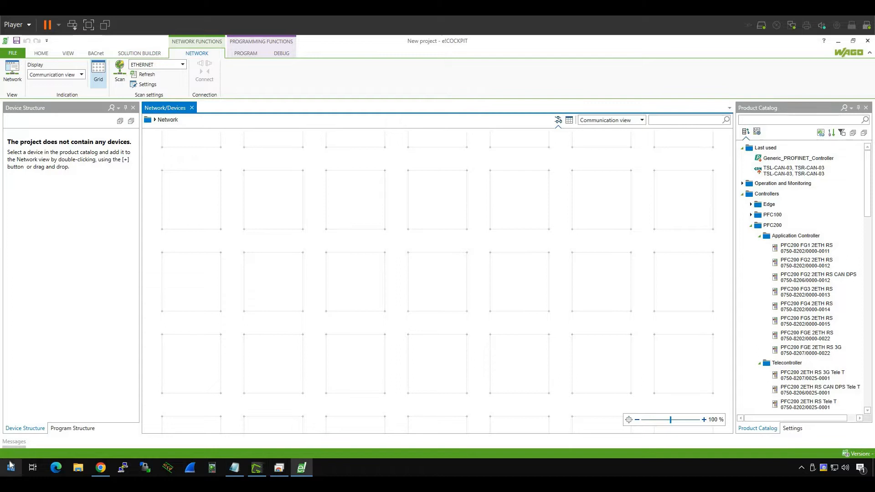
- Launch Command Prompt via cmd and start a ping to 192.168.1
text(cmd)
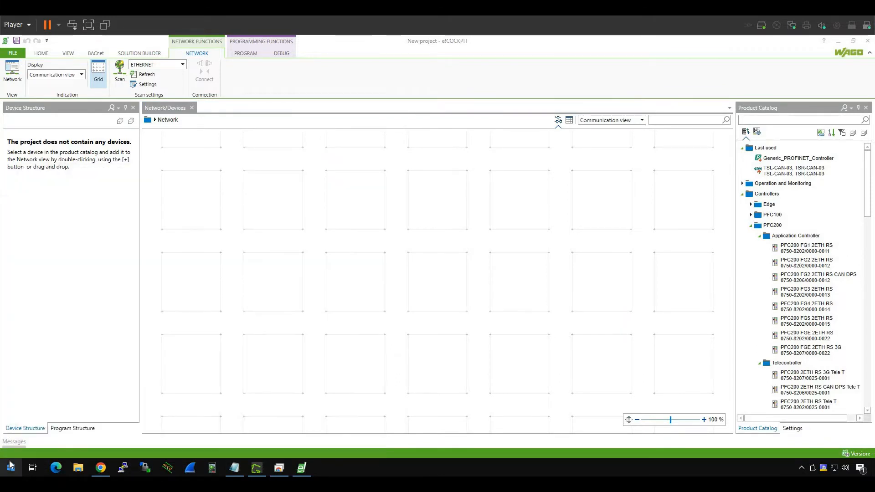
click(322, 468)
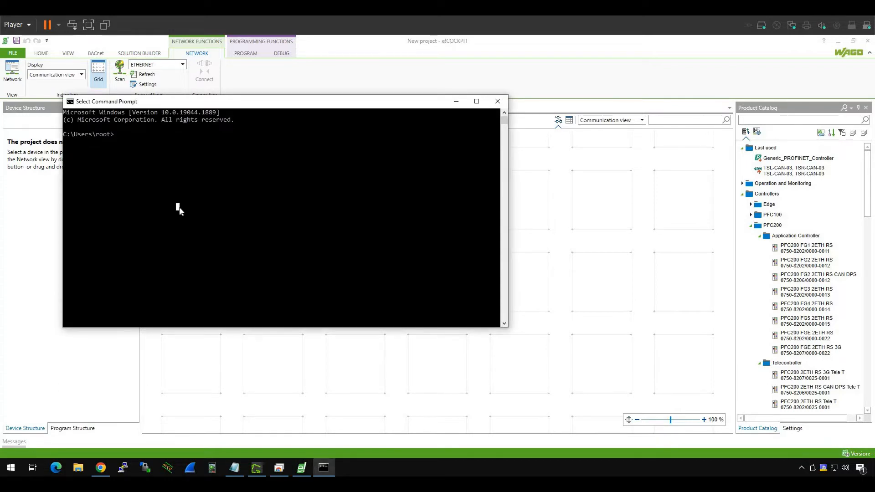
text(ping)
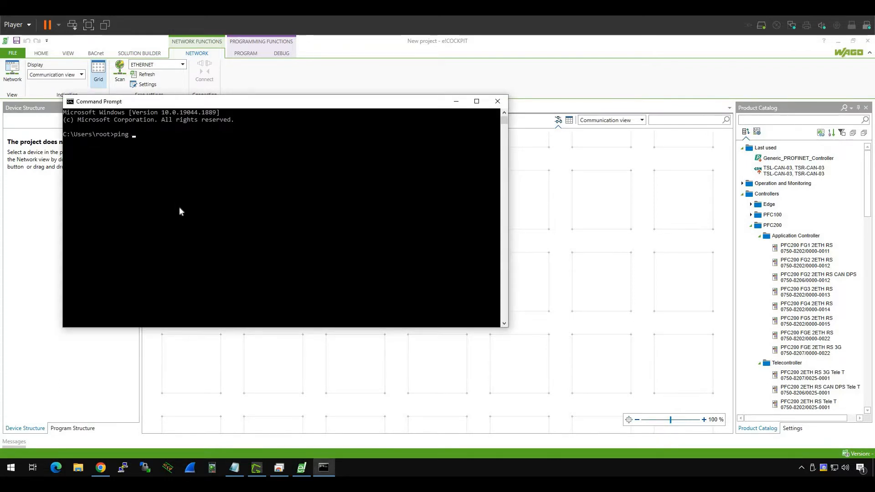
text(192.168.1)
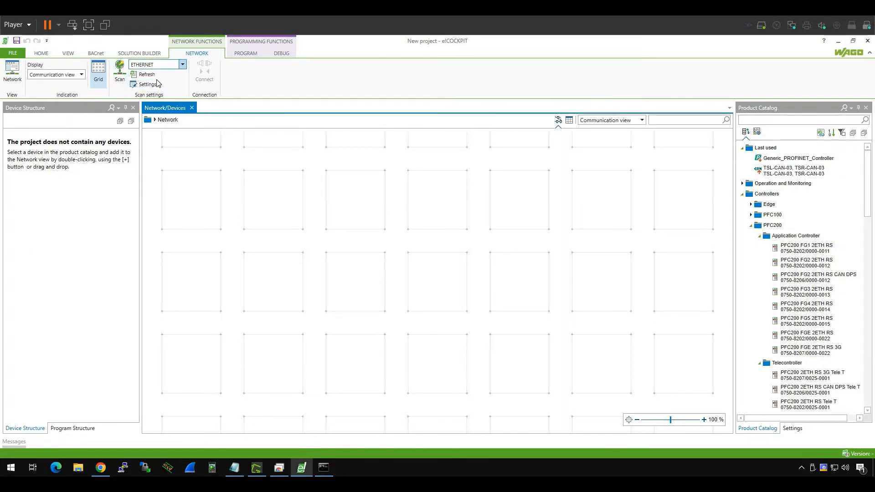
- Apply the 192.168.3.1–192.168.3.254 Ethernet scan range and start a network scan
click(147, 84)
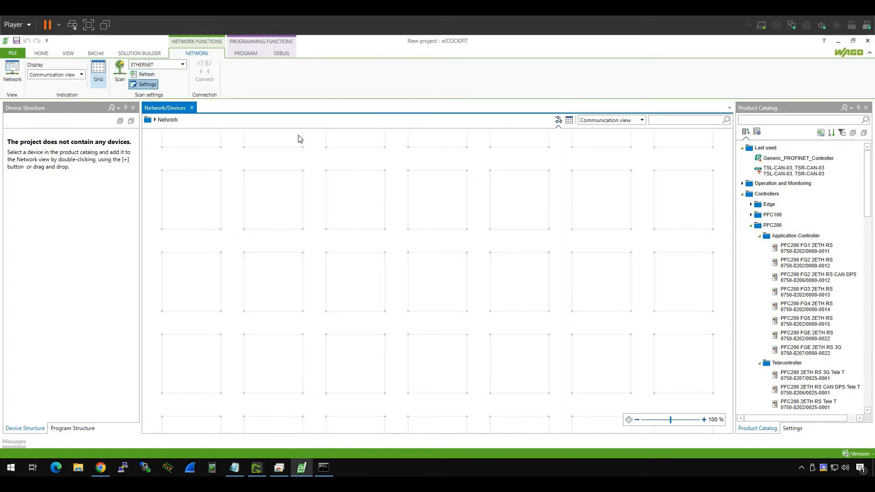
click(146, 84)
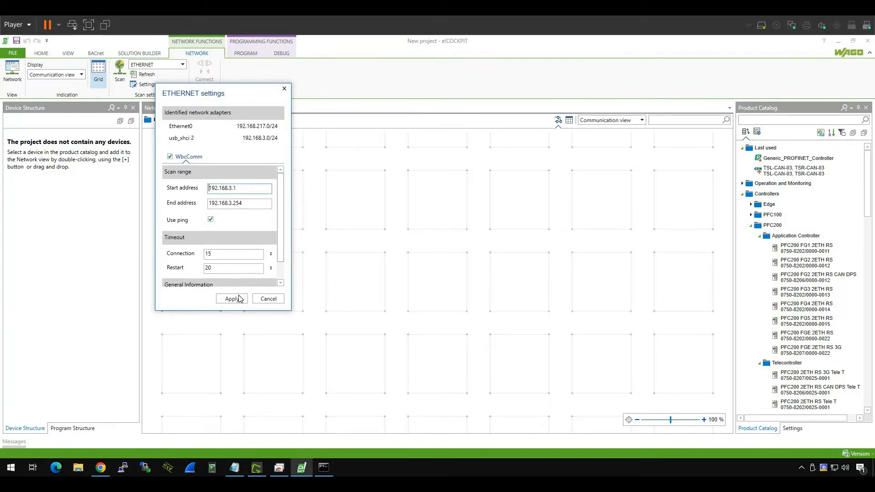
click(230, 299)
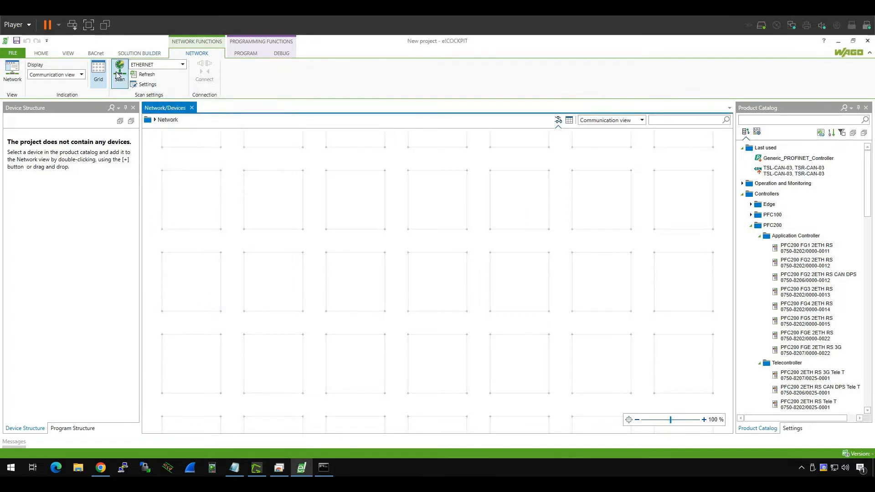
click(119, 72)
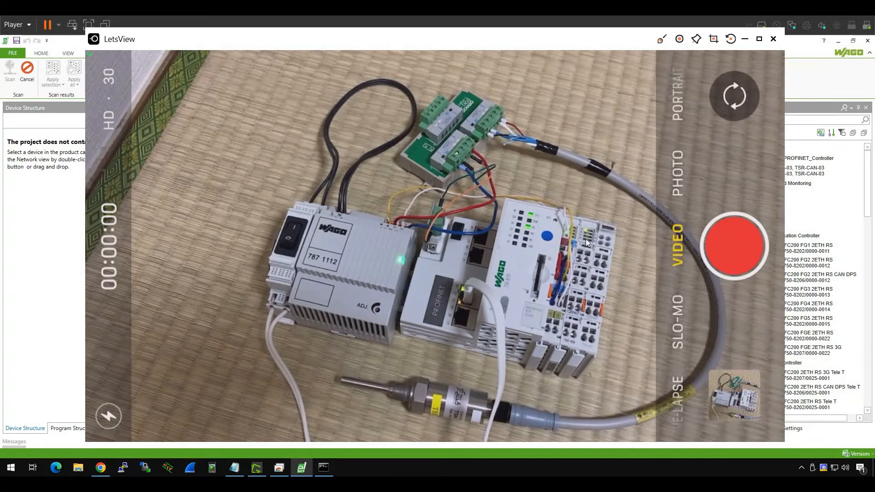
mouse_move(595, 229)
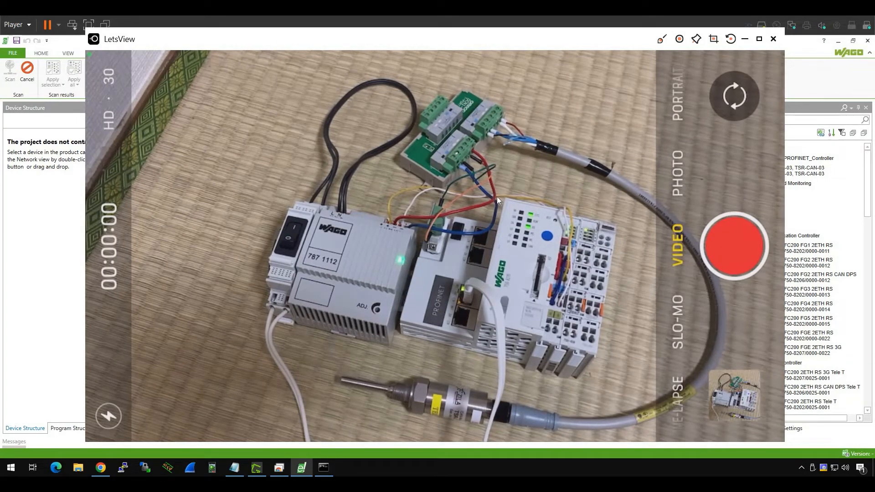
mouse_move(3, 215)
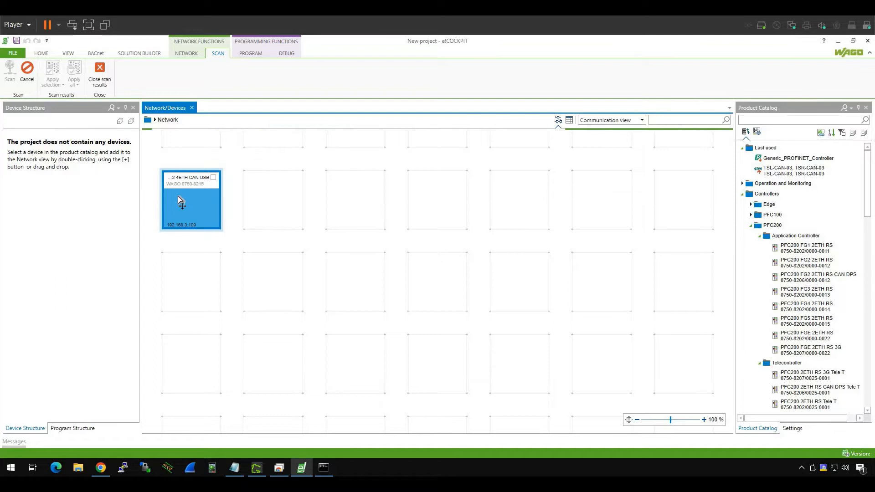
mouse_move(190, 201)
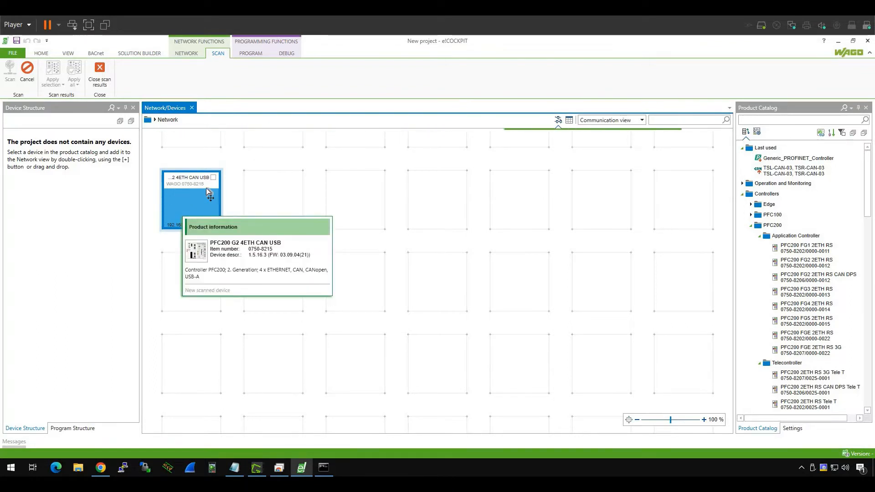
mouse_move(231, 206)
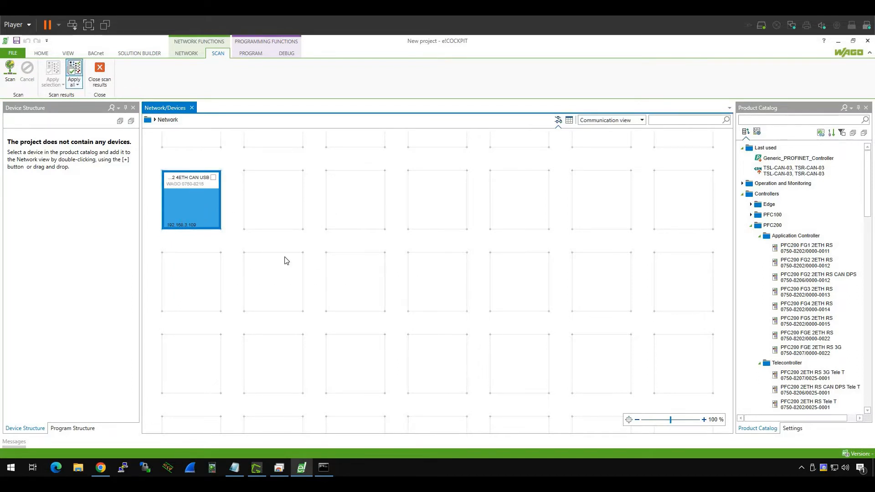
- Apply all scan results to add the PFC200 G2 4ETH CAN USB controller
click(73, 73)
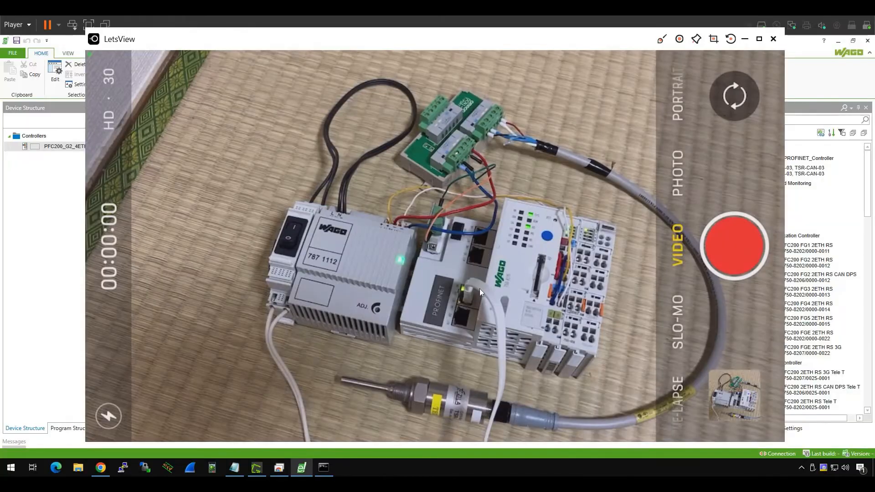
mouse_move(461, 231)
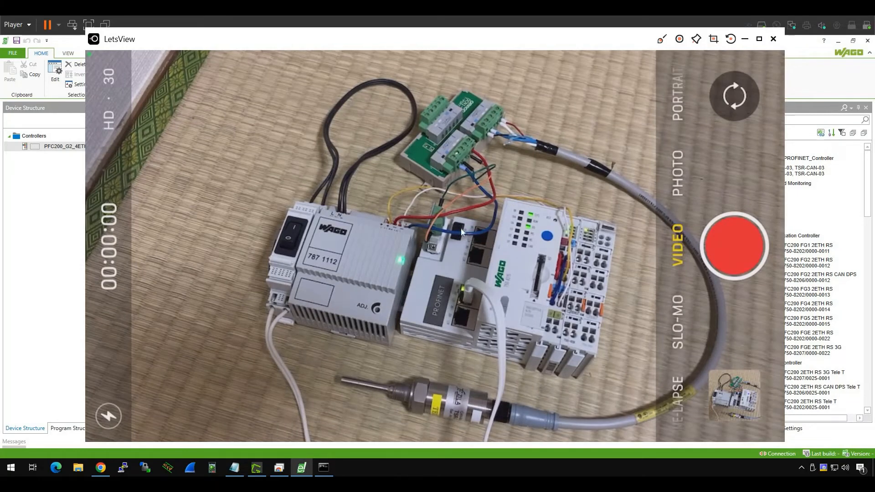
mouse_move(418, 224)
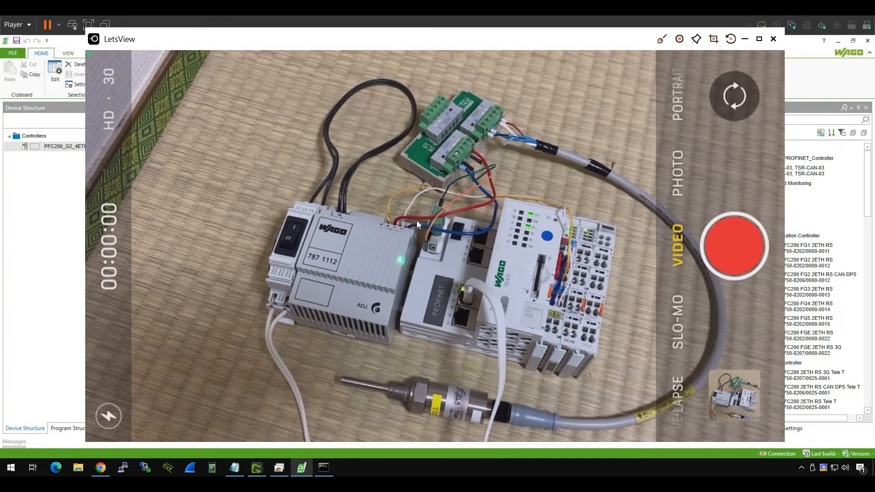
mouse_move(440, 212)
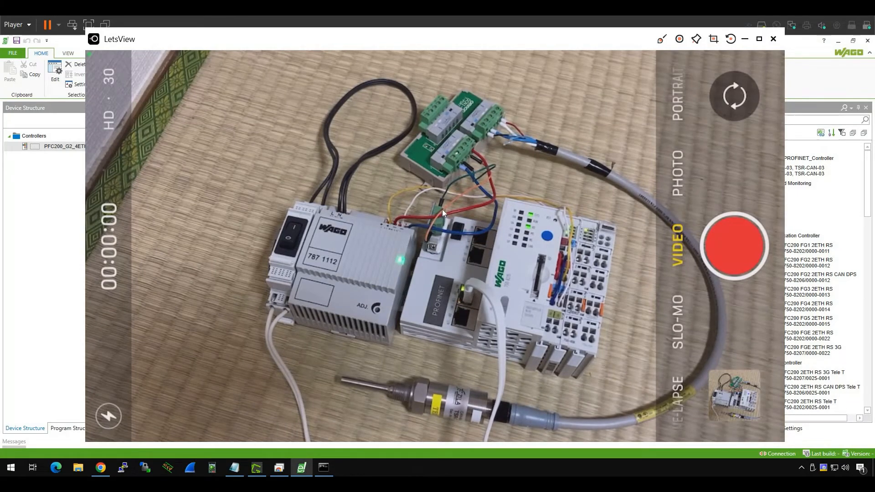
- Open Product Catalog import and browse the Desktop for TSCAN31-7.eds
click(773, 38)
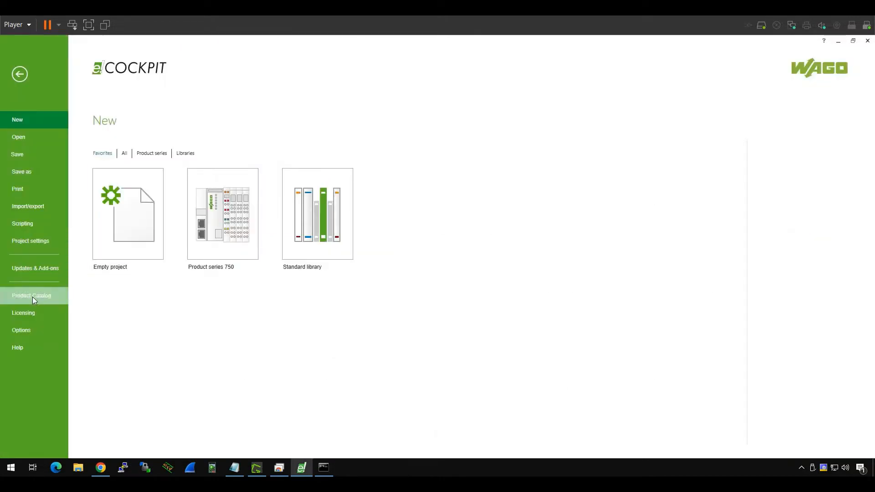
mouse_move(27, 301)
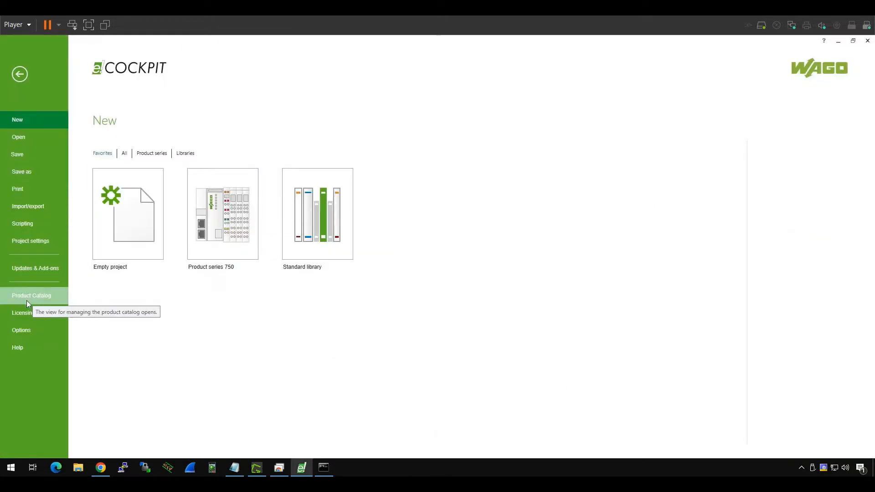
click(32, 295)
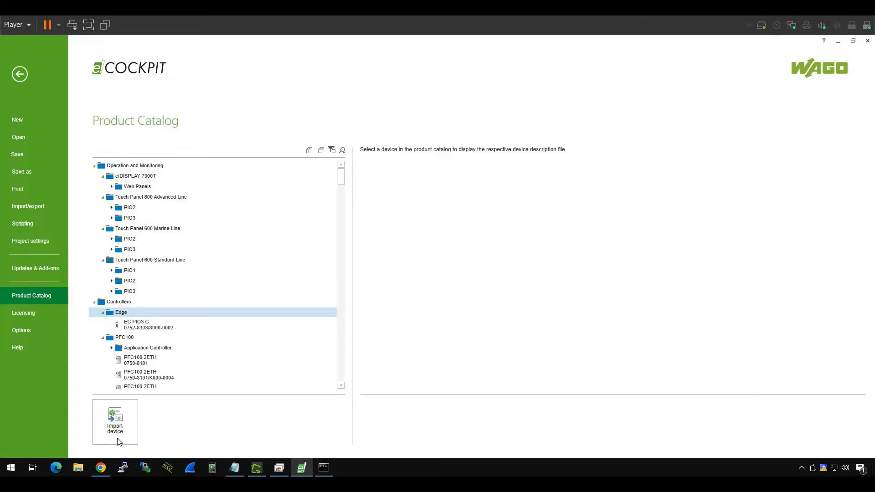
click(115, 421)
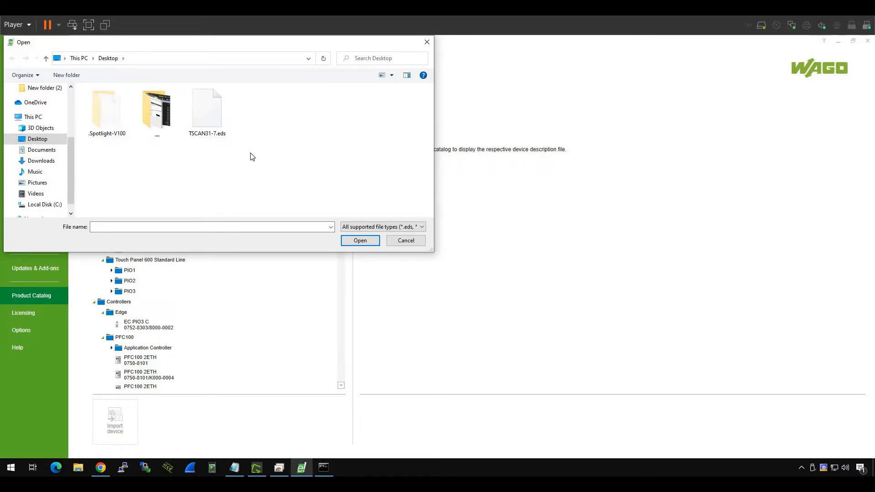
mouse_move(105, 102)
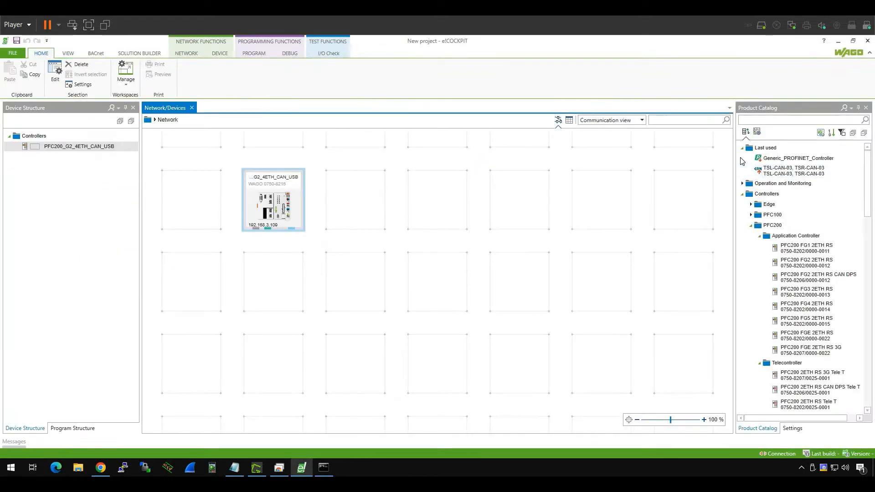
mouse_move(706, 152)
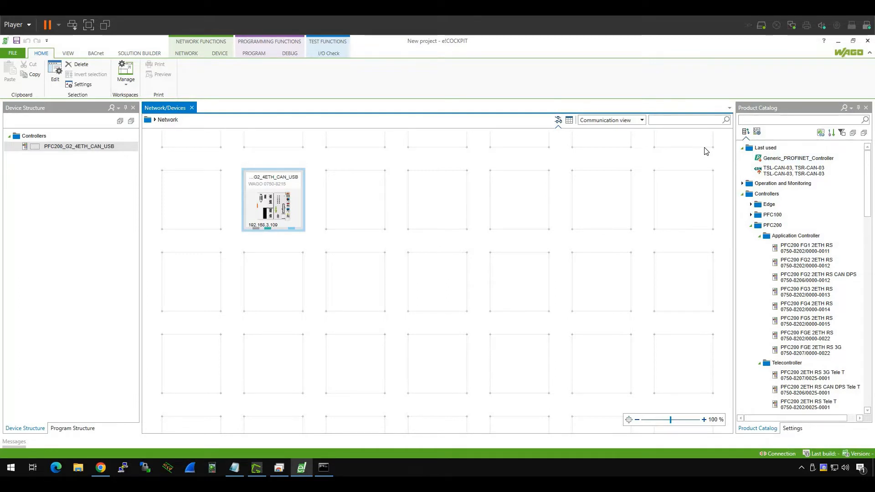
mouse_move(754, 117)
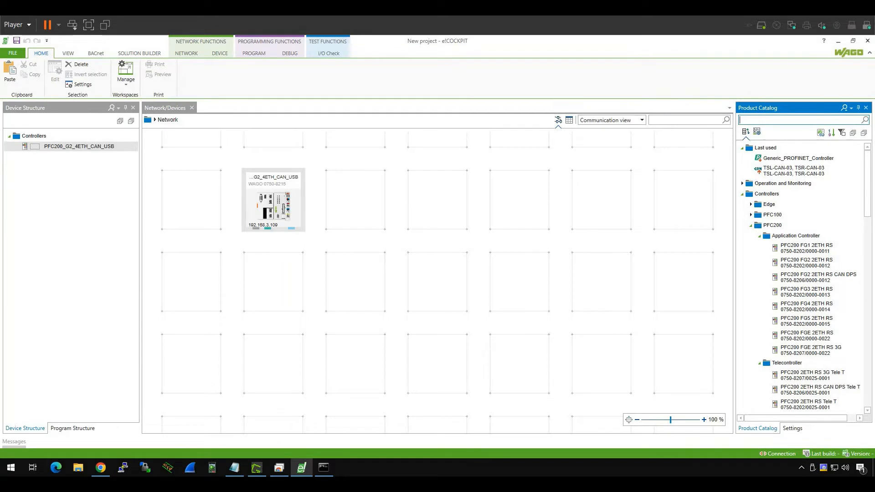
- Search the product catalog for 'CAN' to find the TSL-CAN-03 sensor
text(CAN)
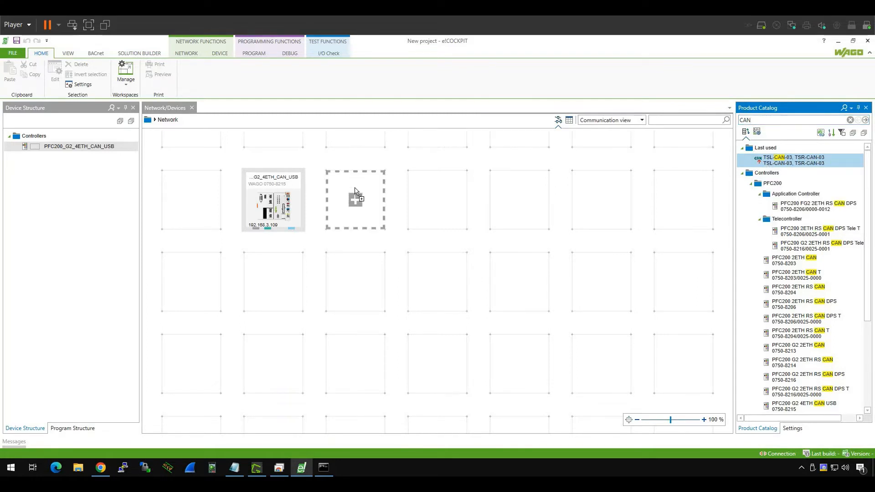
- Place the TSL-CAN-03 sensor beside the PFC200 controller and link their CAN ports
click(356, 199)
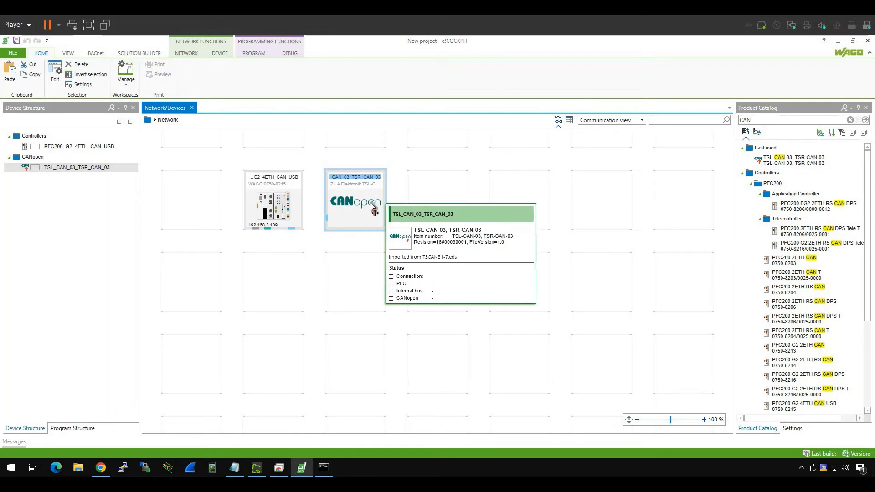
mouse_move(318, 185)
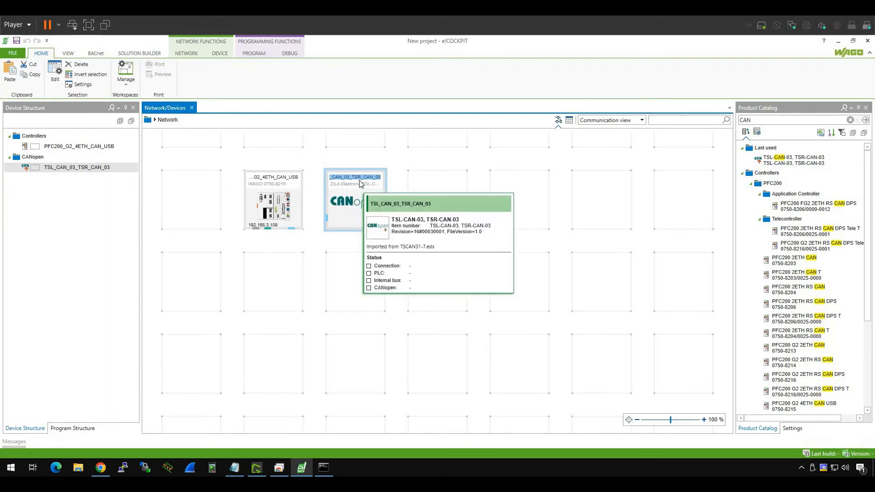
mouse_move(371, 201)
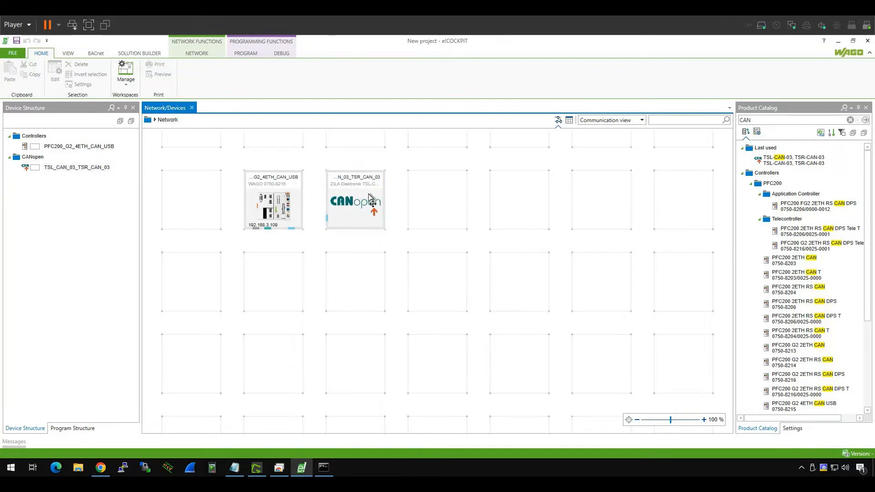
mouse_move(372, 200)
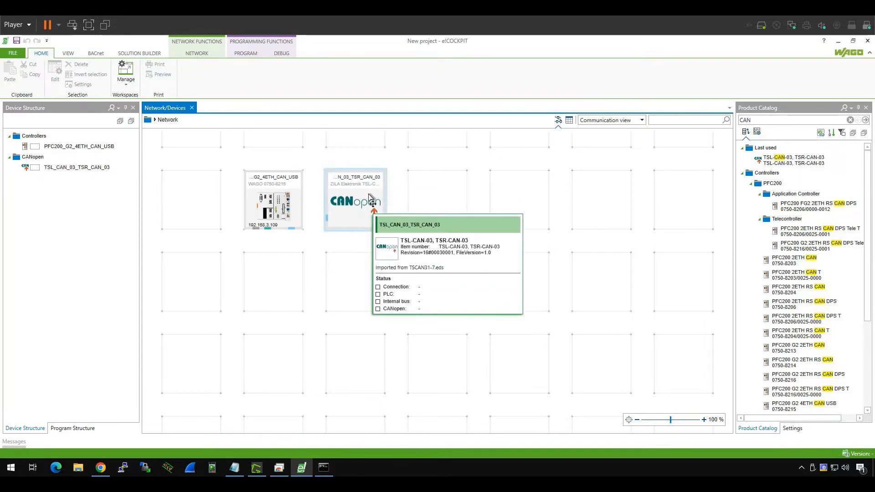
mouse_move(259, 193)
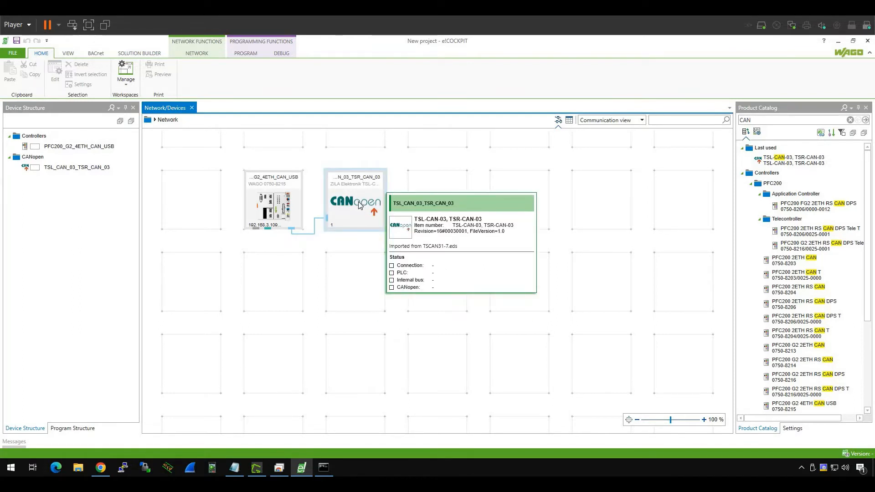
- Open the TSL-CAN-03 sensor's CANopen settings and enter node ID 25
click(356, 201)
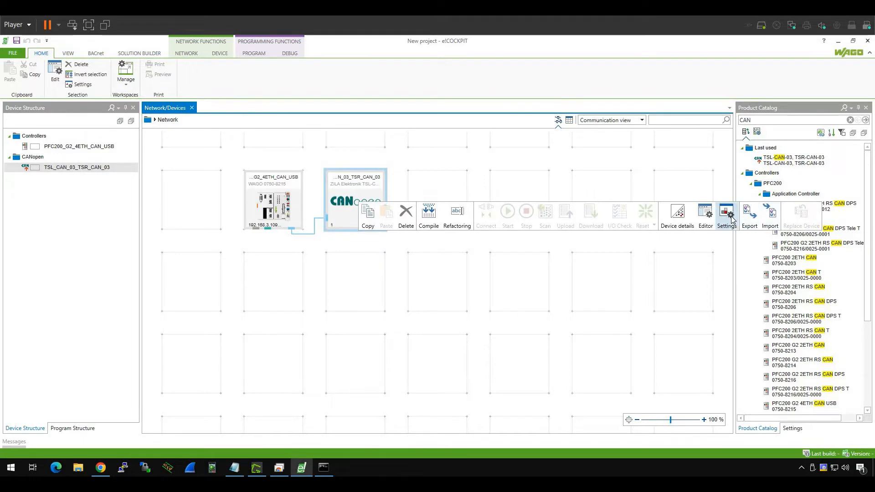
click(726, 215)
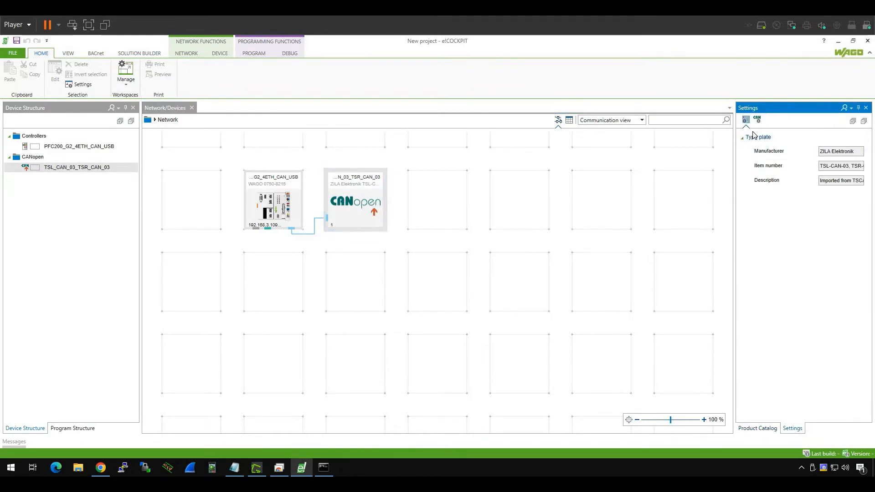
click(840, 151)
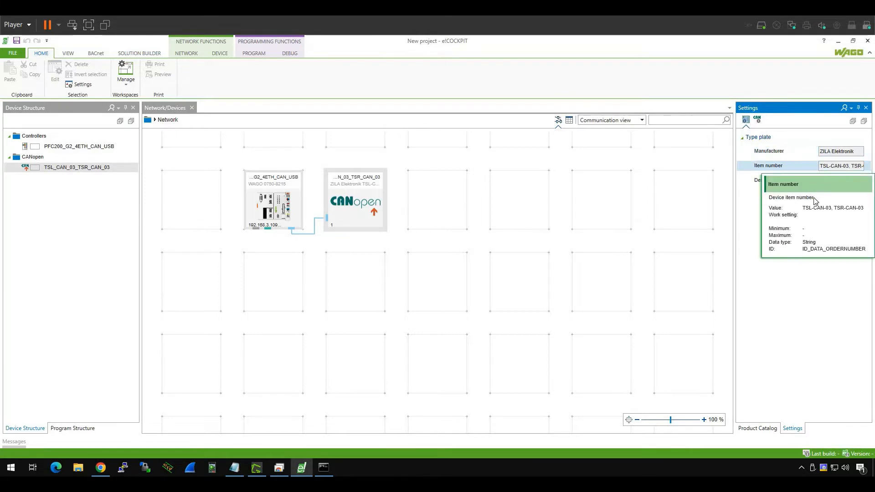
mouse_move(798, 179)
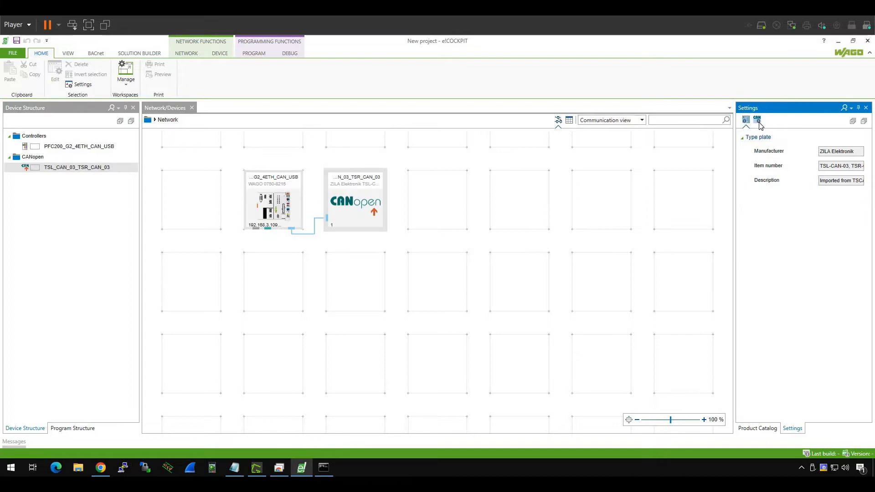
click(757, 118)
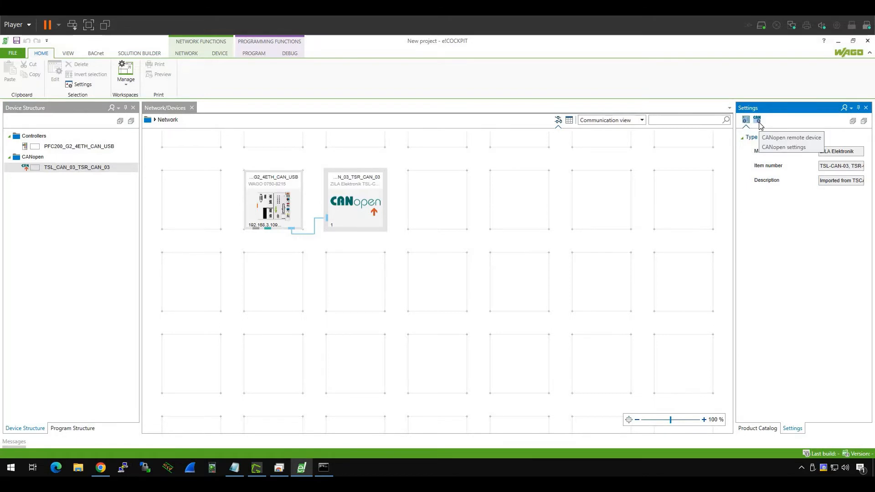
click(784, 147)
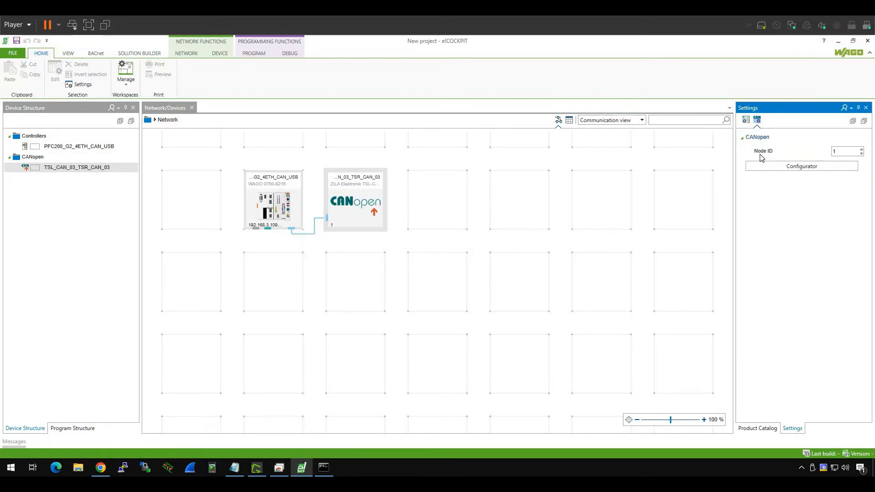
mouse_move(775, 155)
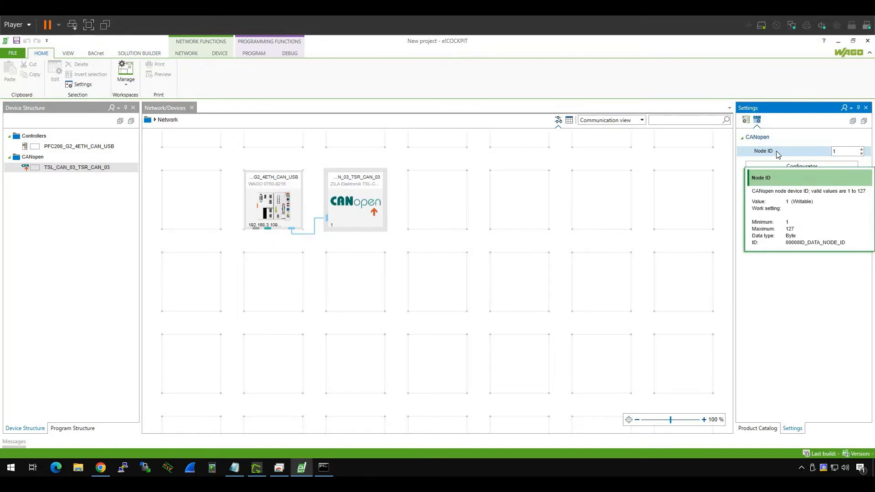
mouse_move(674, 339)
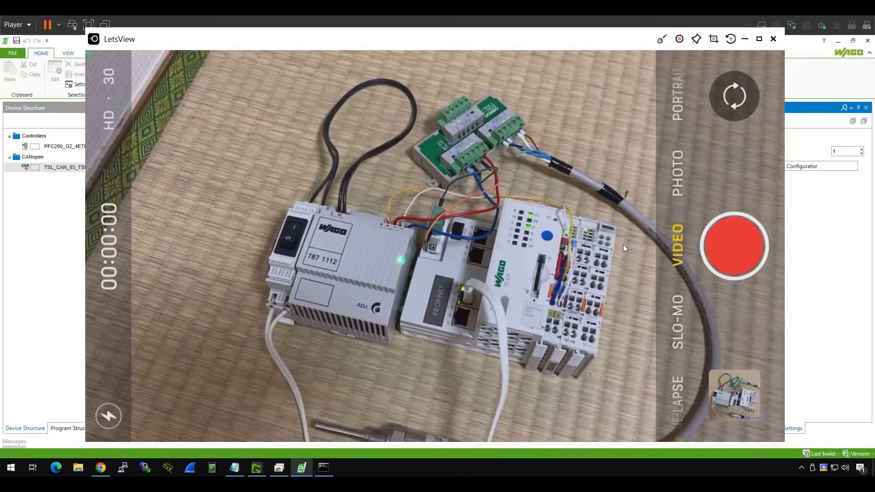
click(734, 246)
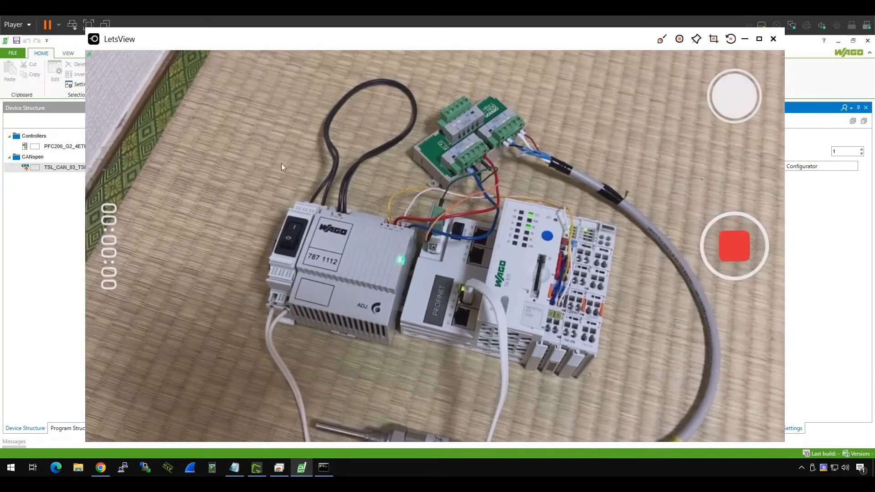
click(773, 39)
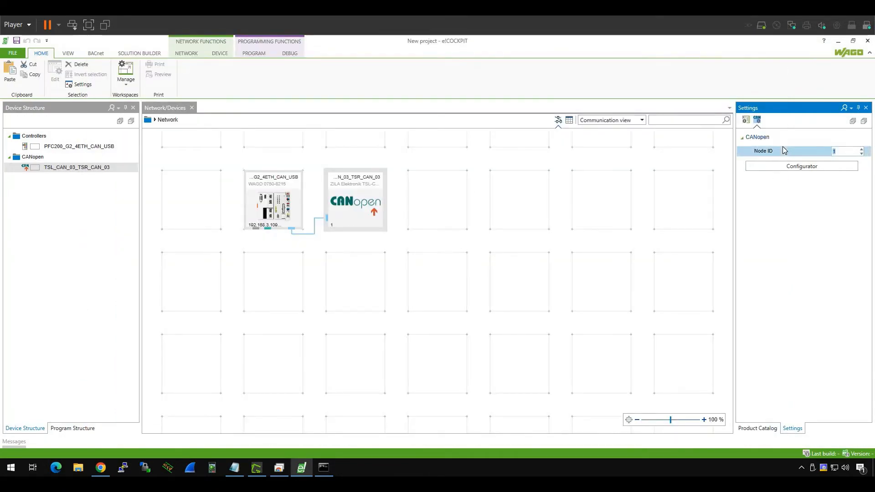
text(25)
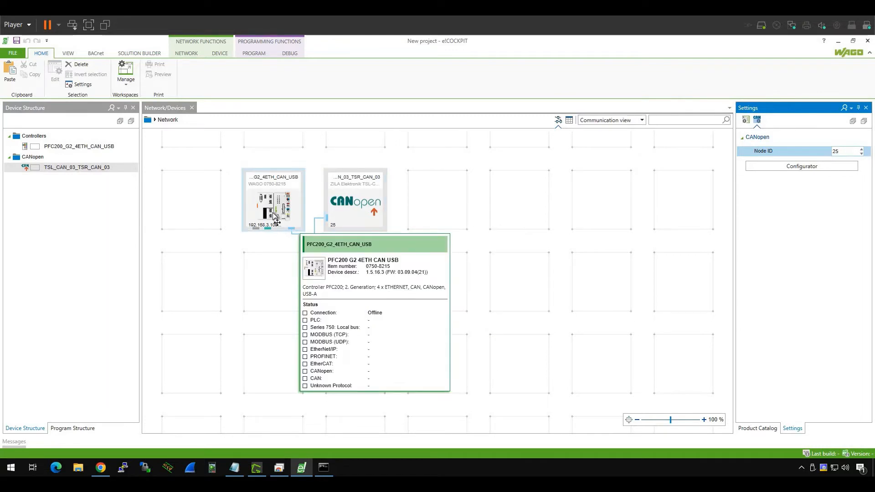
- Set the PFC200 CAN baud rate to 250000, then open the sensor's configuration editor
click(842, 151)
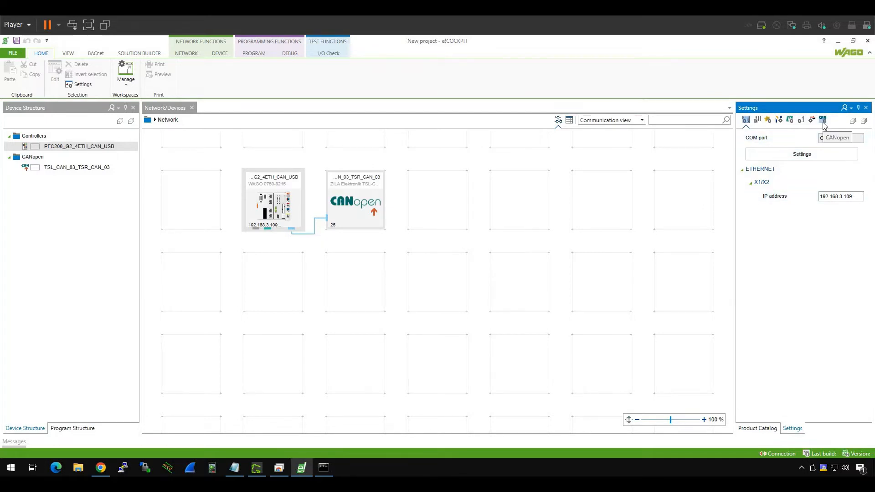
click(822, 120)
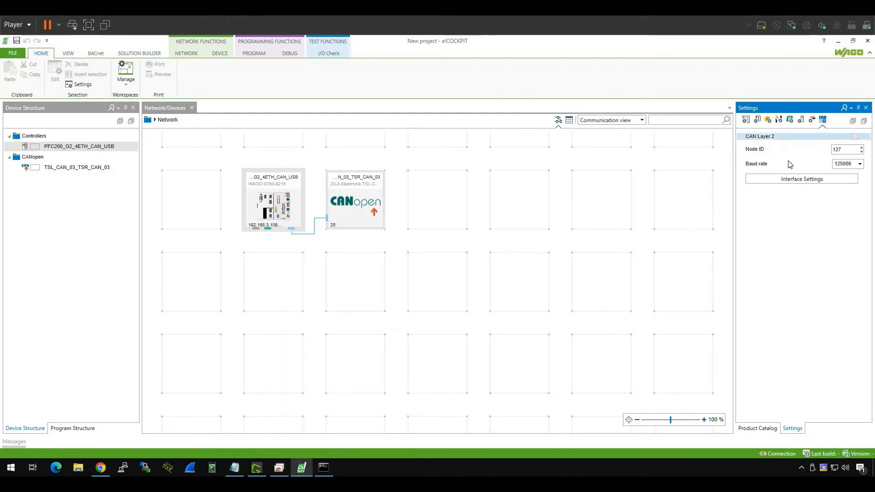
mouse_move(778, 163)
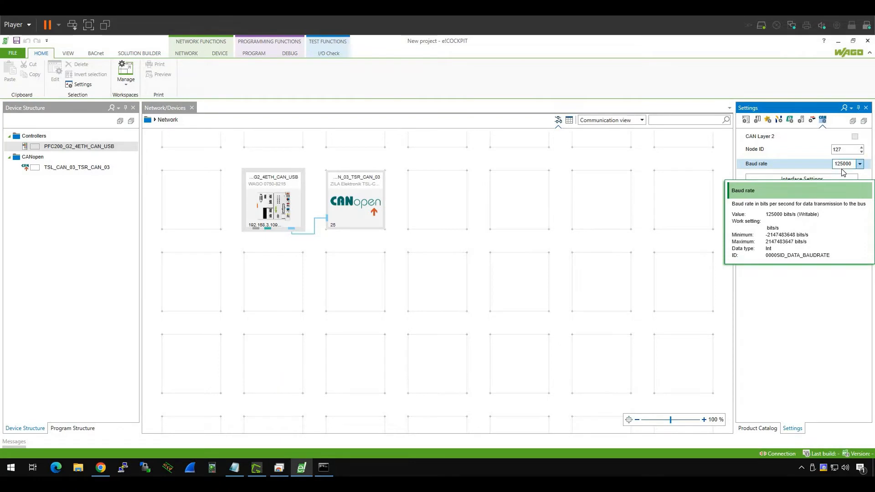
click(858, 164)
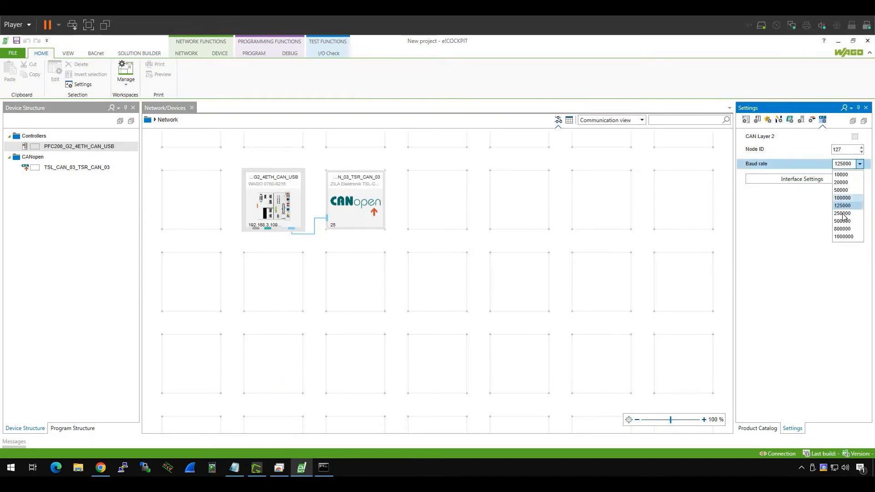
click(843, 214)
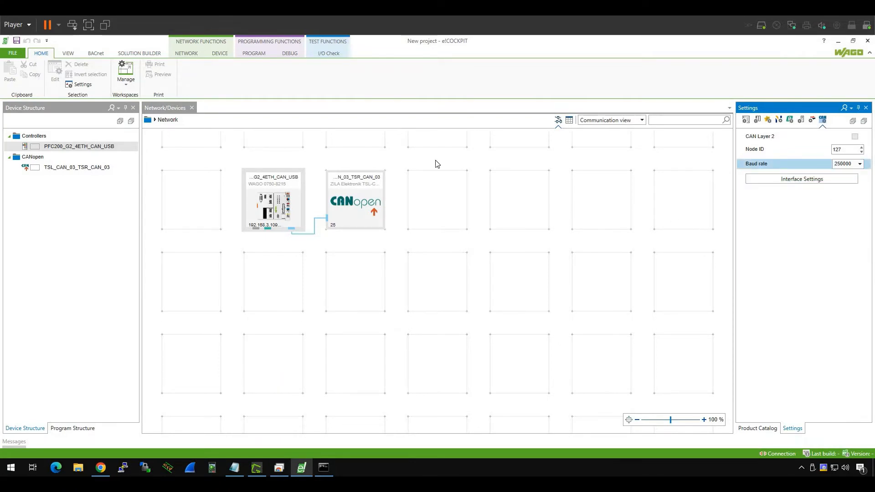
mouse_move(380, 238)
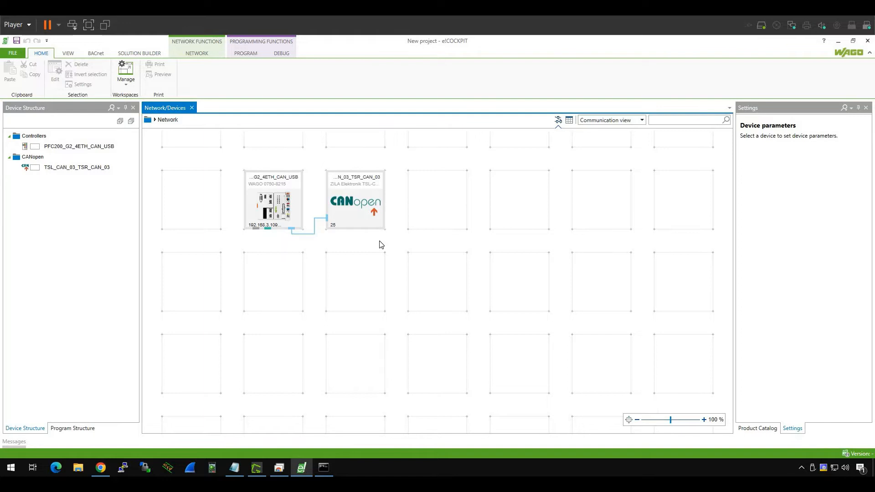
mouse_move(373, 215)
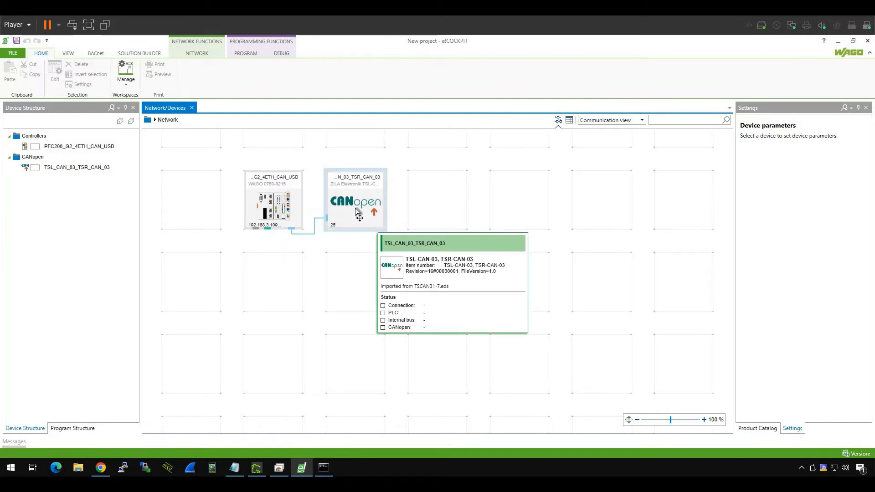
mouse_move(354, 199)
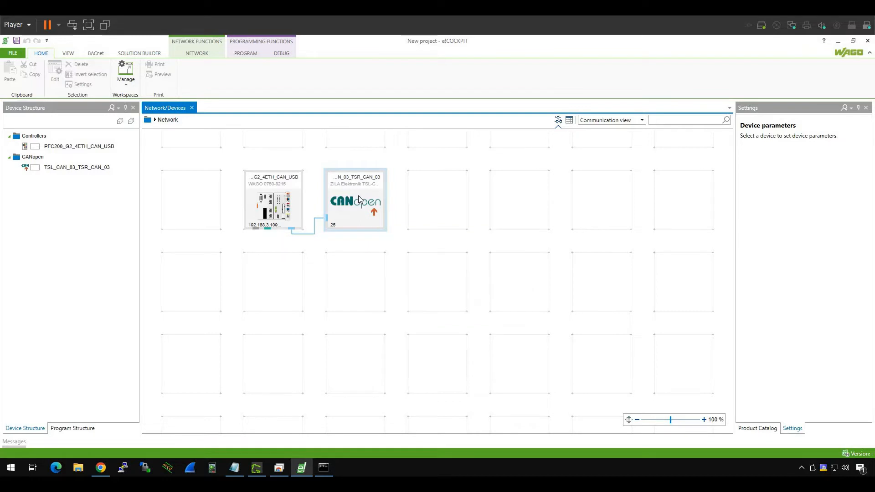
double_click(355, 201)
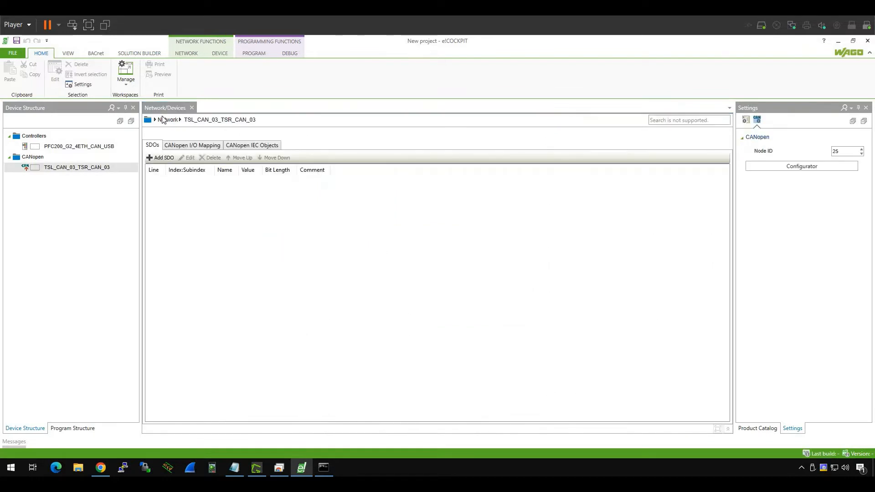
mouse_move(211, 219)
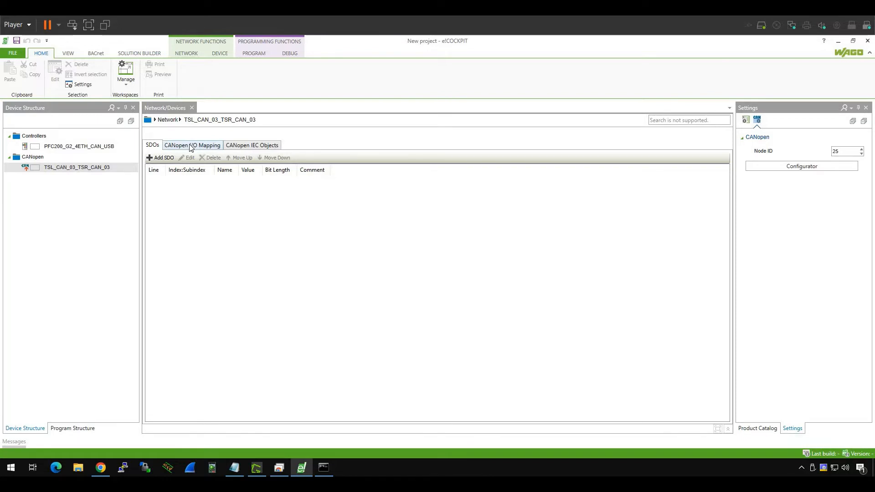
- Review TSL_CAN_03_TSR_CAN_03's CANopen I/O Mapping, then show the Program Structure
click(192, 145)
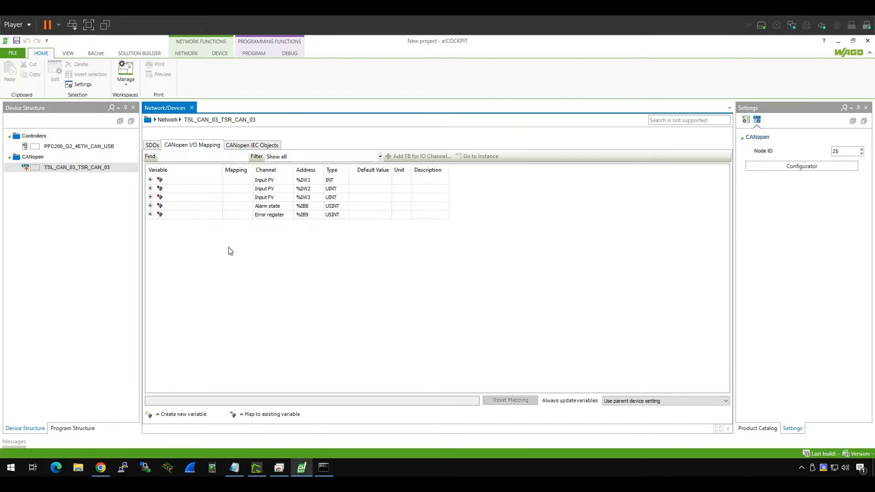
mouse_move(189, 194)
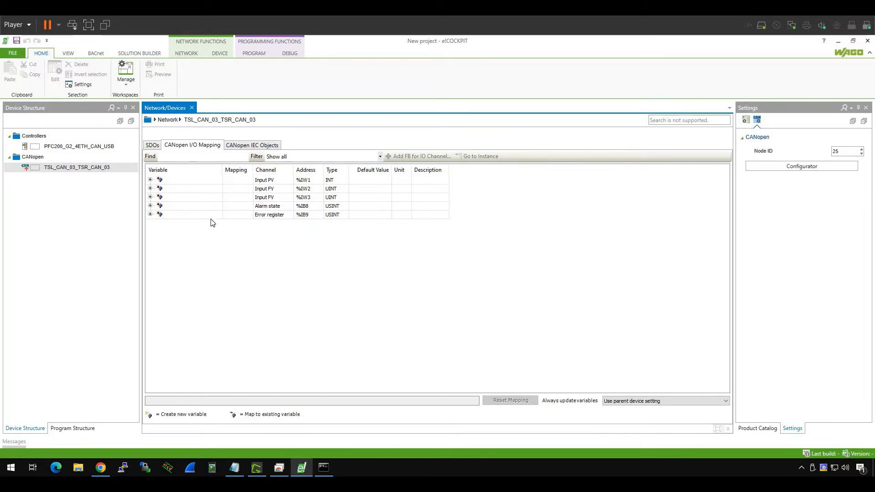
mouse_move(397, 201)
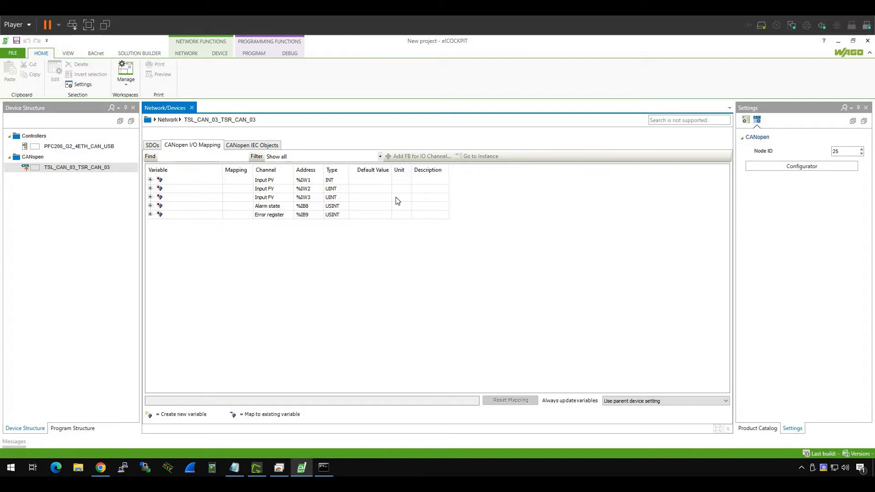
mouse_move(341, 243)
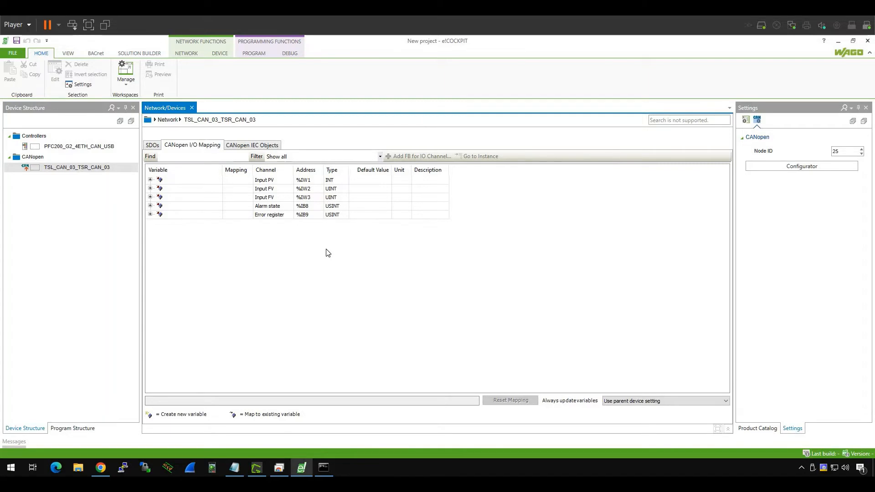
mouse_move(278, 263)
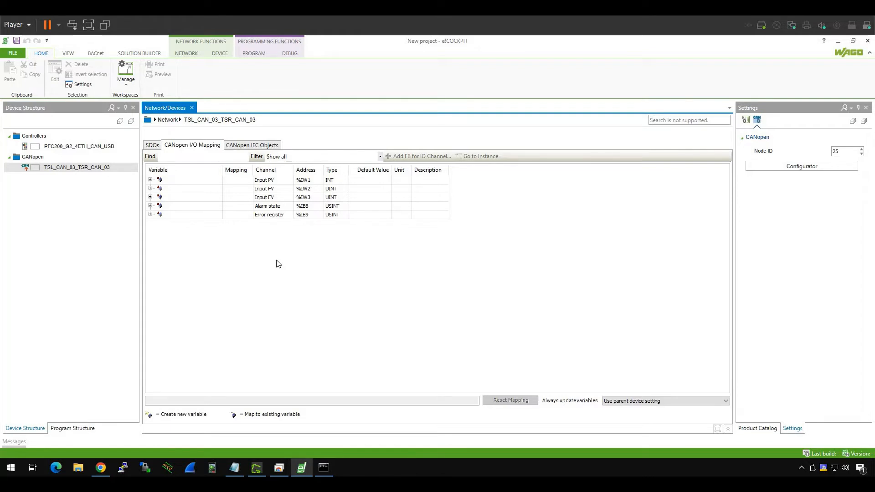
mouse_move(257, 230)
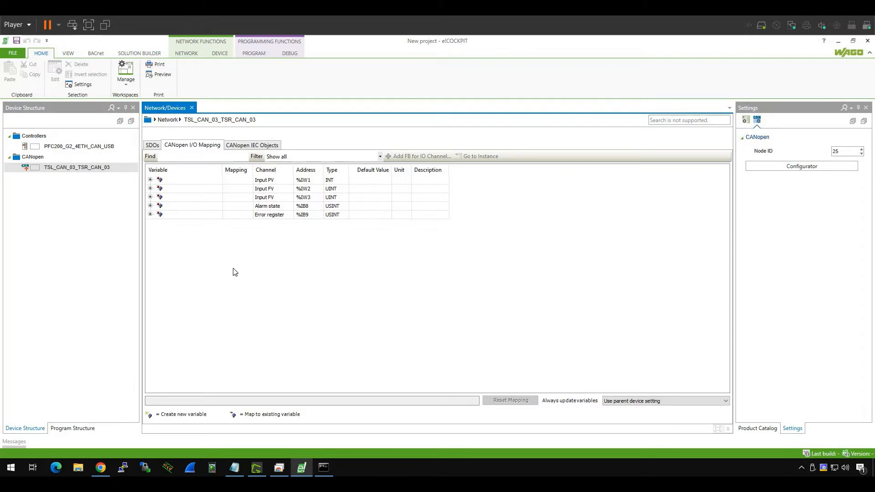
mouse_move(82, 437)
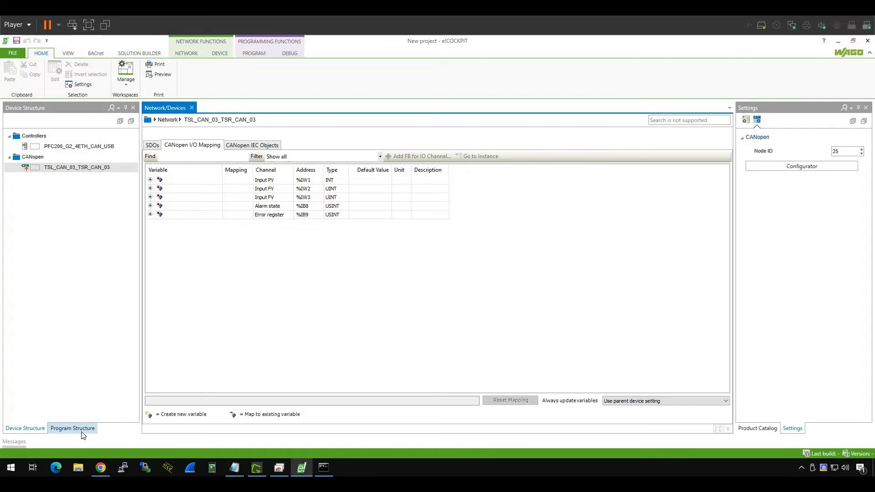
mouse_move(82, 430)
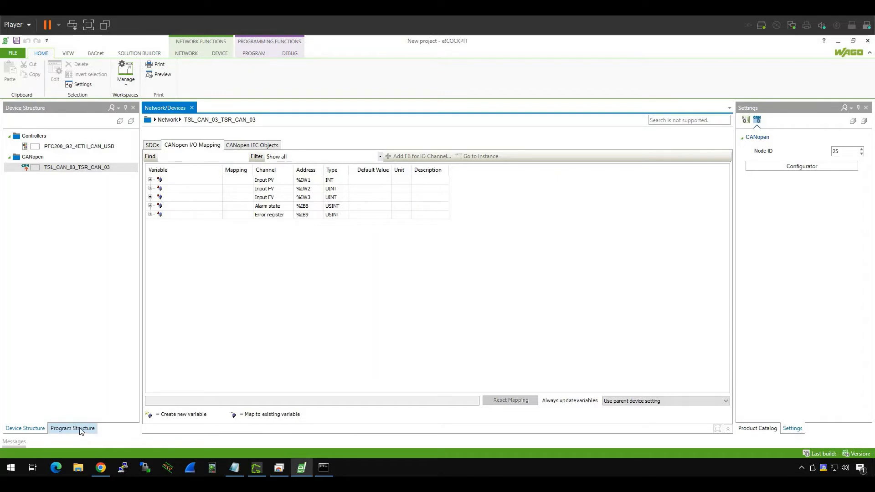
click(72, 427)
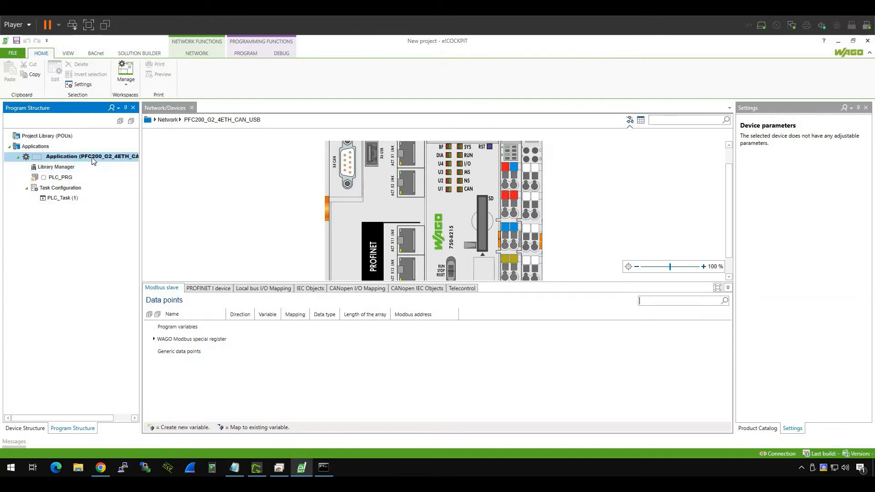
mouse_move(92, 159)
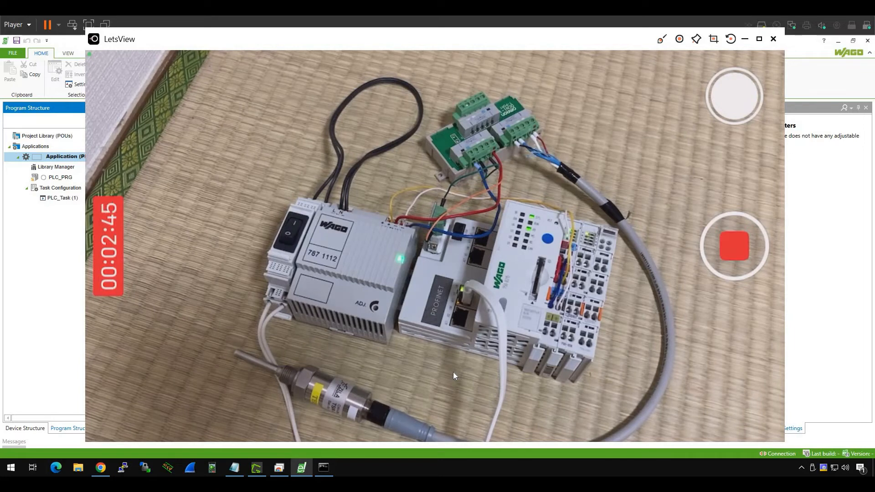
mouse_move(112, 308)
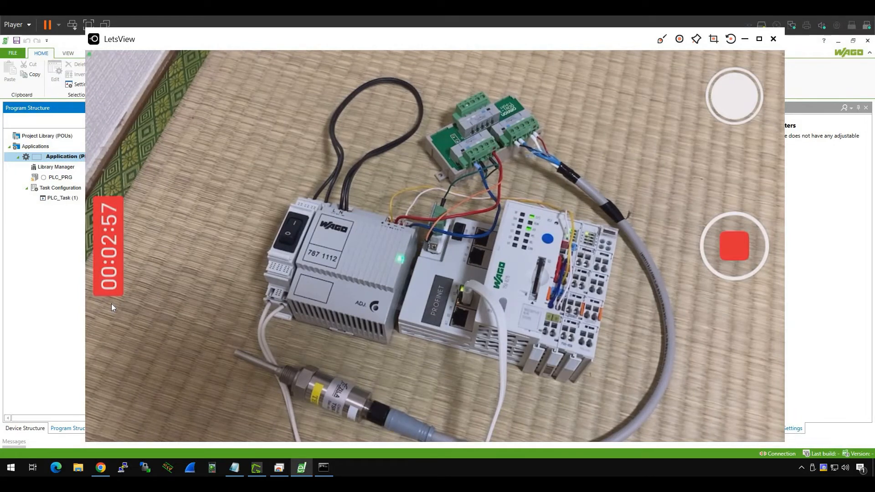
mouse_move(3, 284)
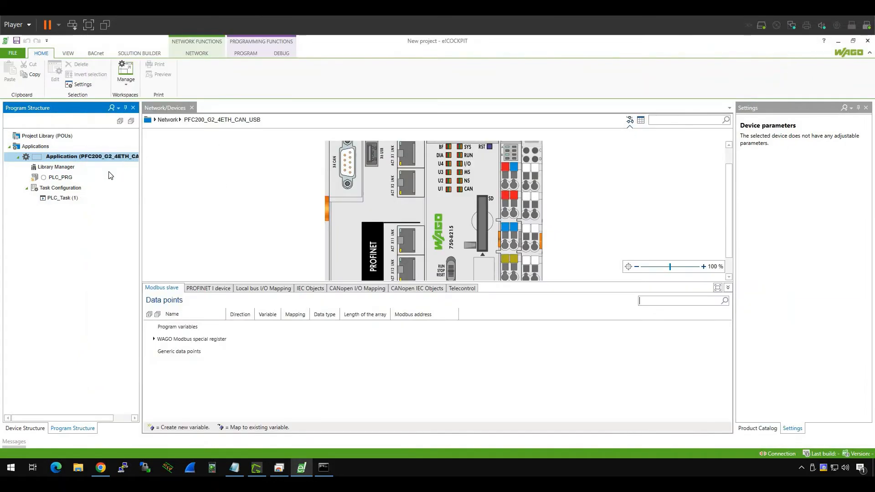
mouse_move(102, 159)
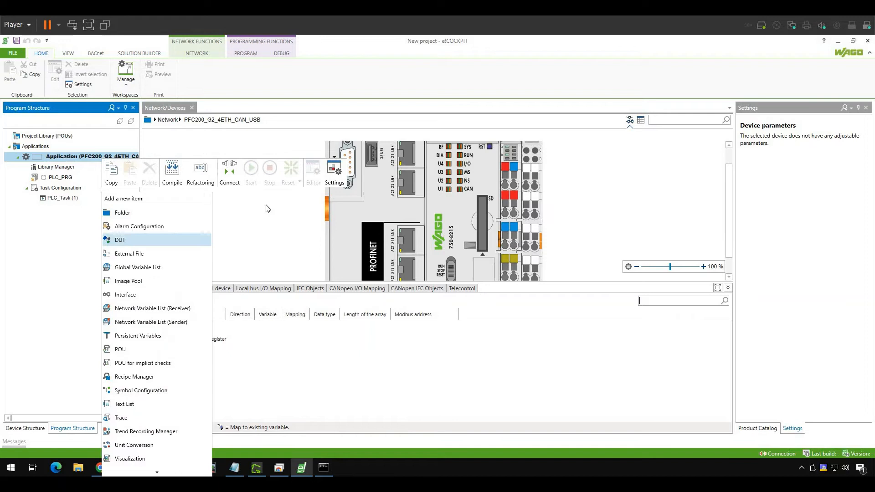
- Add a Structure-type DUT named DUT_ZILA_TSR_CAN_03_PDO to the Application
click(120, 240)
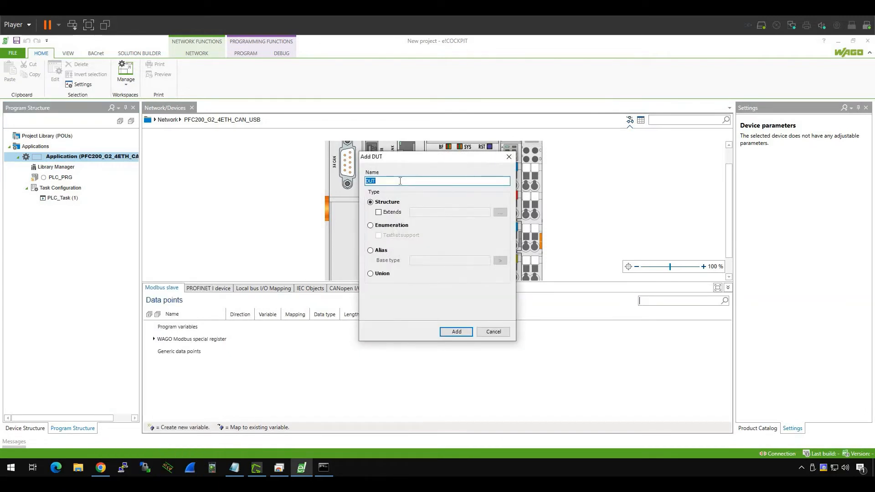
text(_Z)
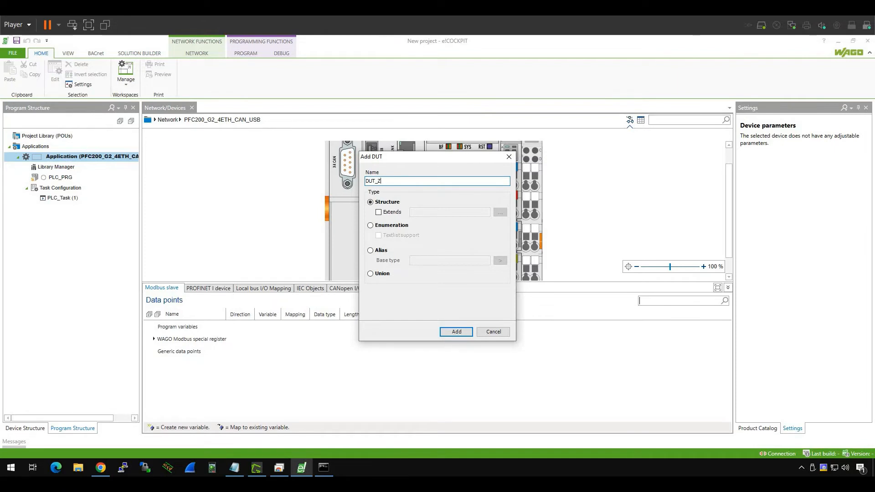
text(ILA_)
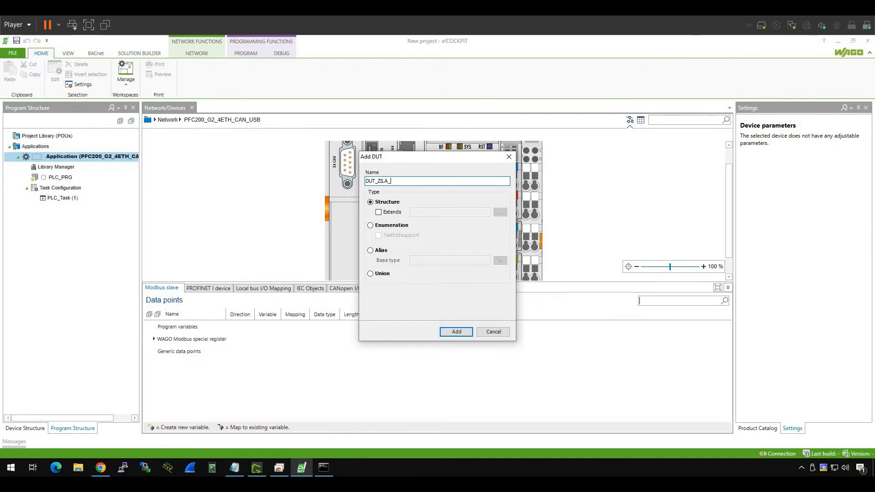
text(TS_)
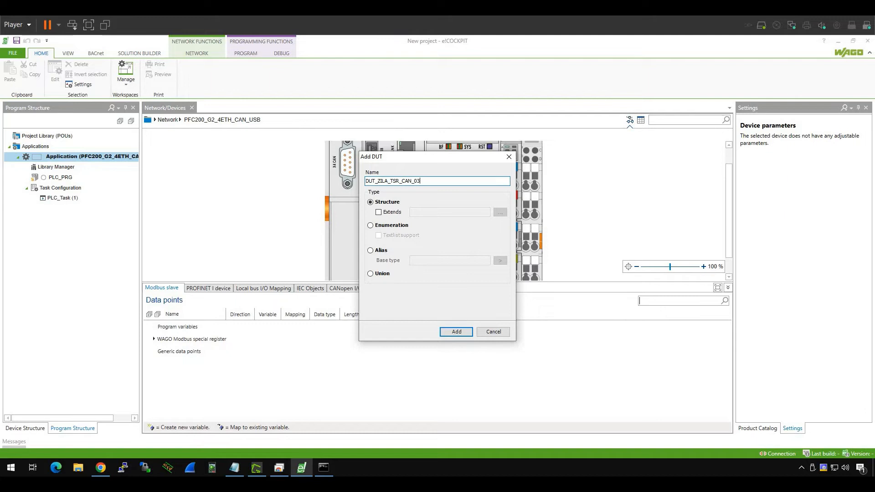
text(_PDO)
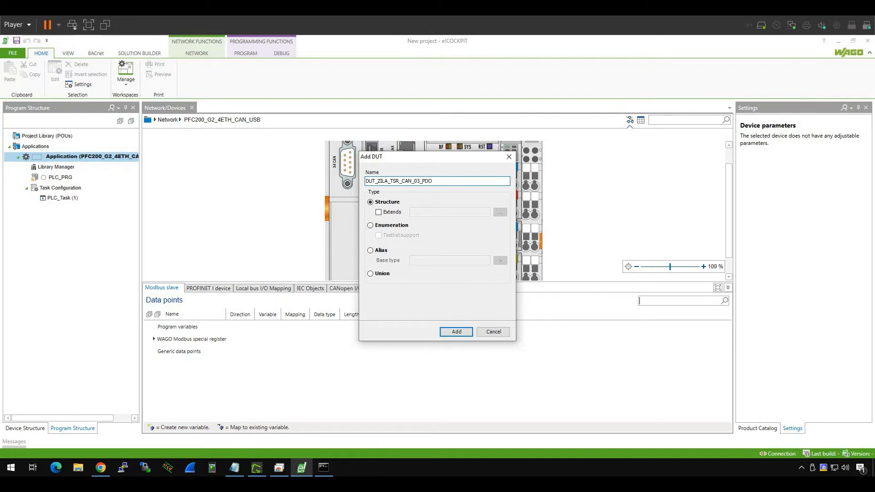
click(455, 331)
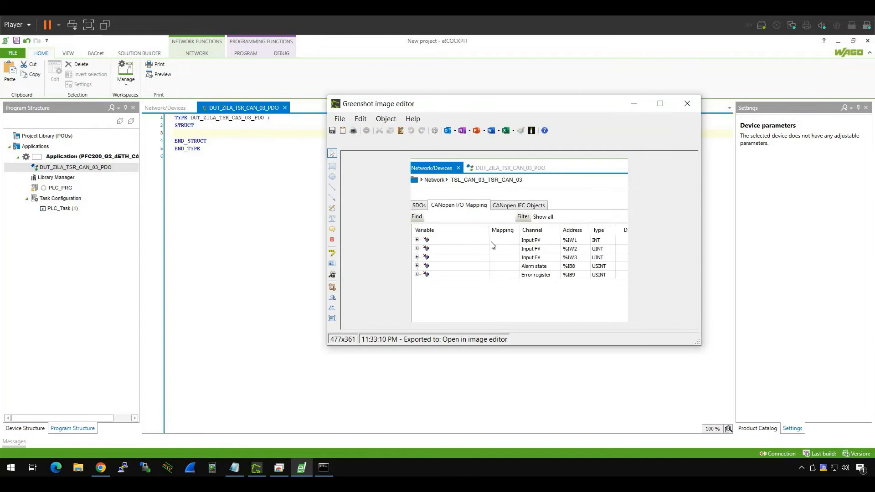
mouse_move(599, 247)
text(PV      :INT;)
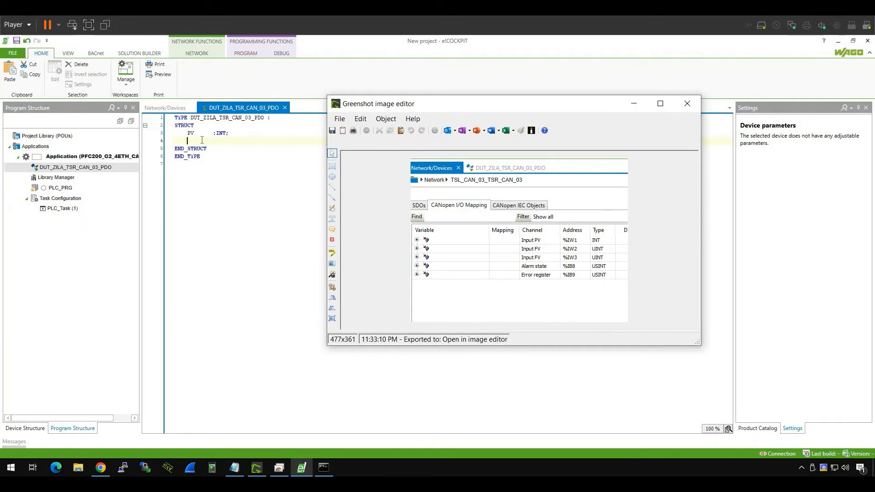
- Declare PV :INT; FV :UINT; AlarmState, ErrorRegister :USINT; inside the struct
click(687, 103)
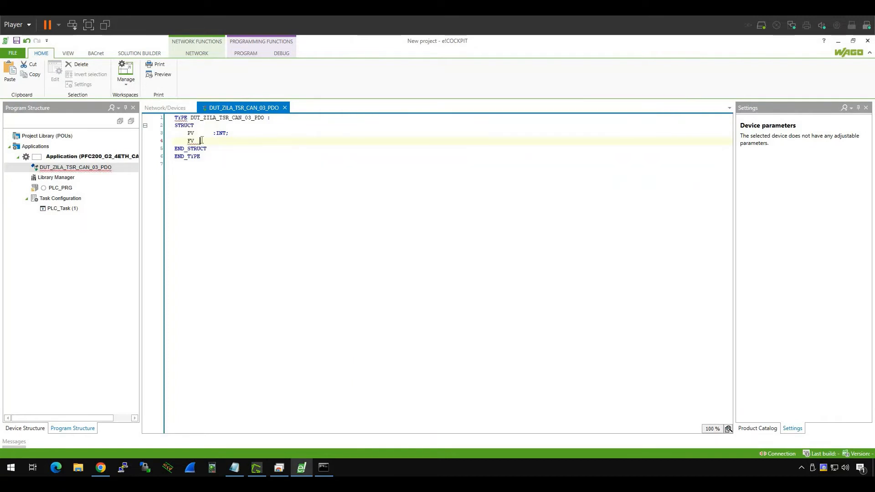
text(:UINT;)
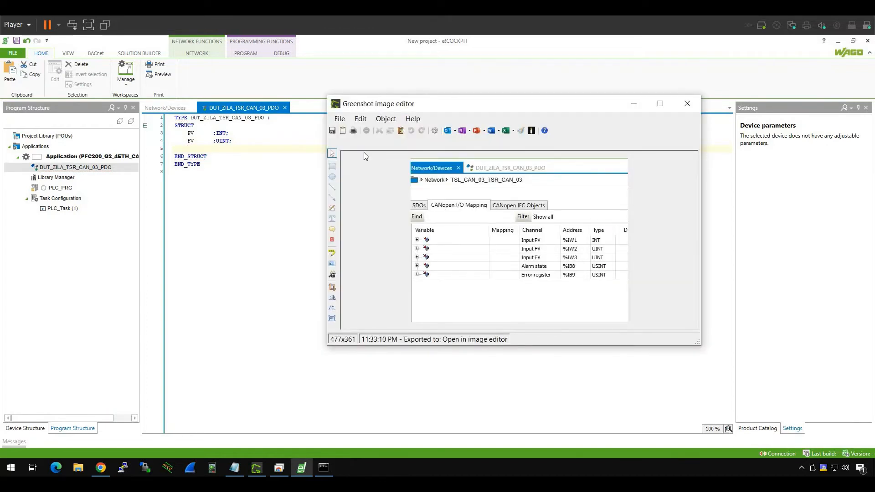
mouse_move(251, 152)
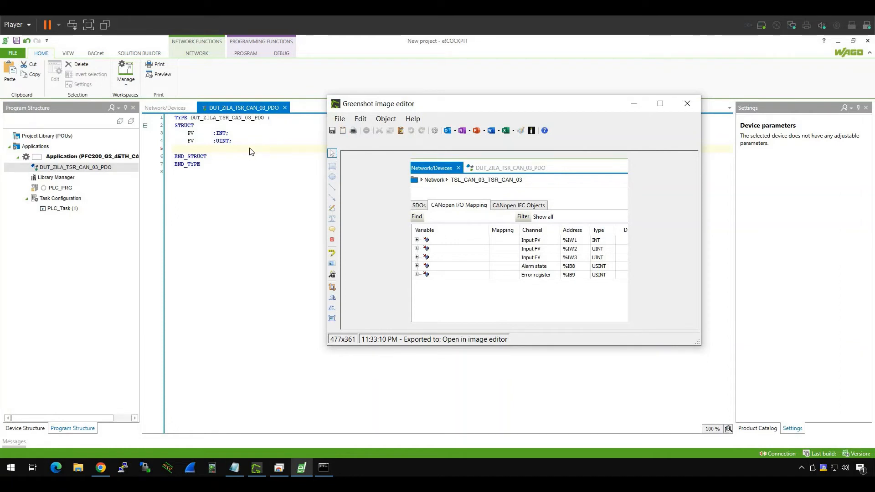
click(686, 104)
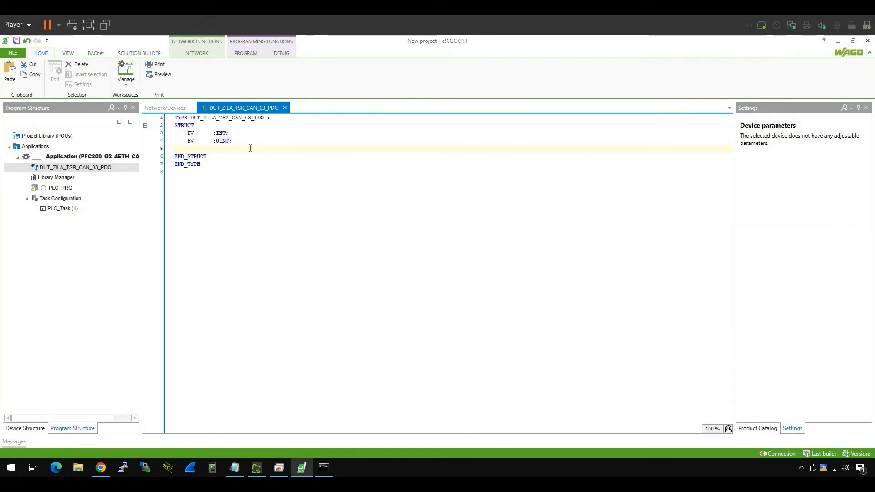
text(Alarmstat)
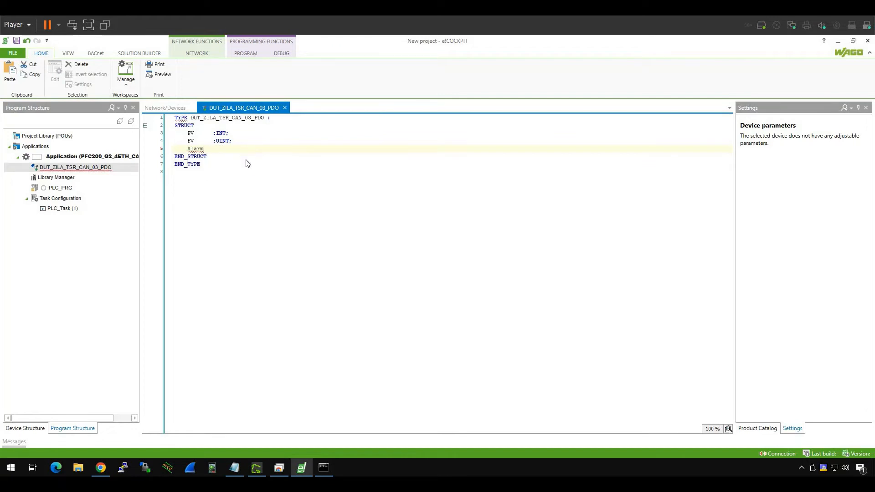
text(State,ErrorRegister:)
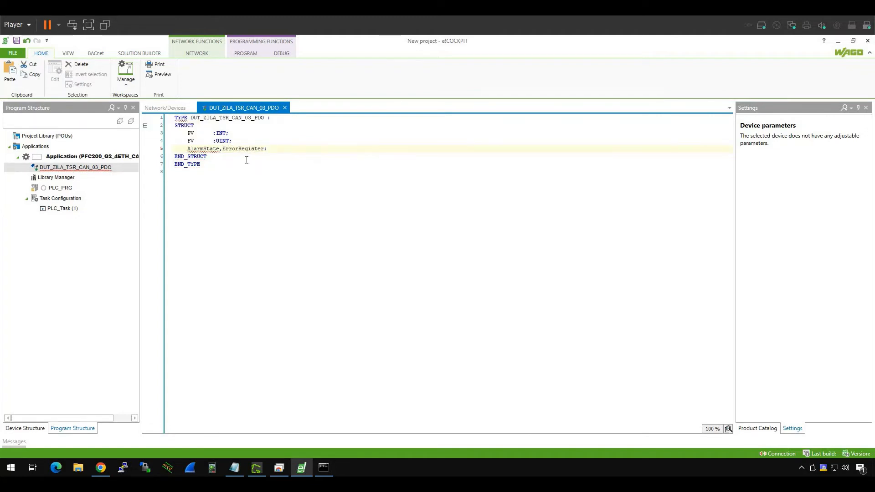
text(S)
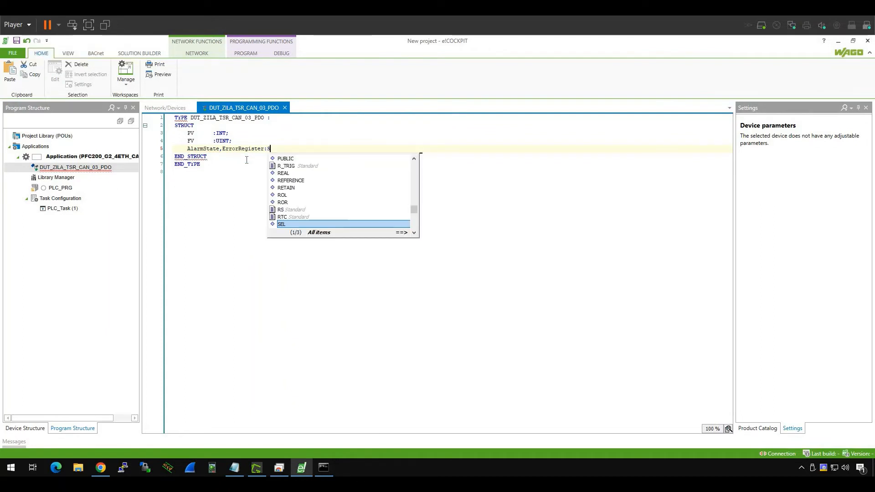
text(T)
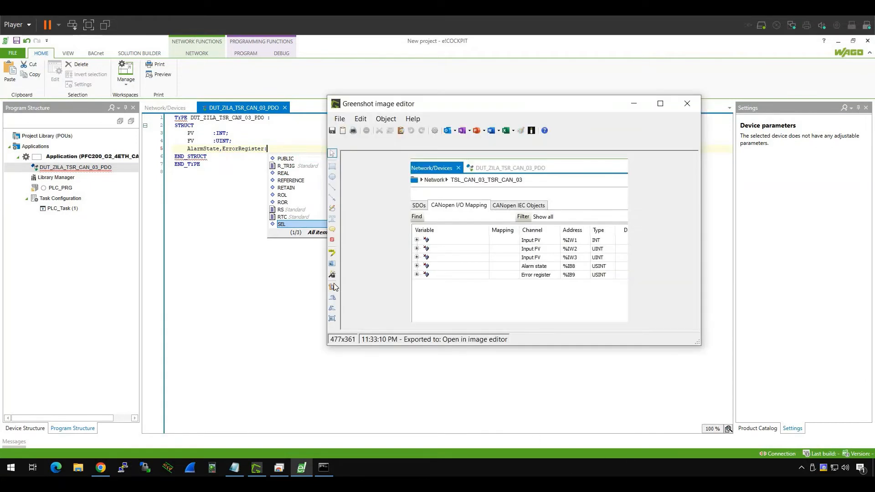
click(686, 103)
text(USINT;)
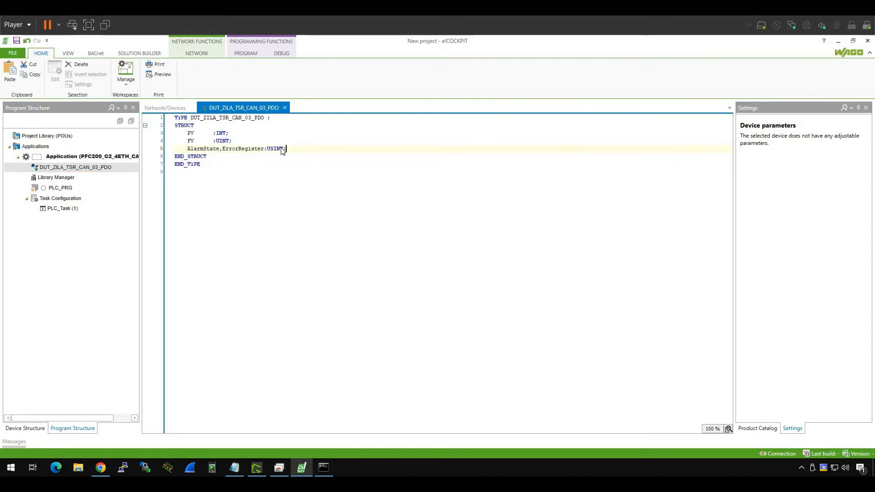
click(12, 53)
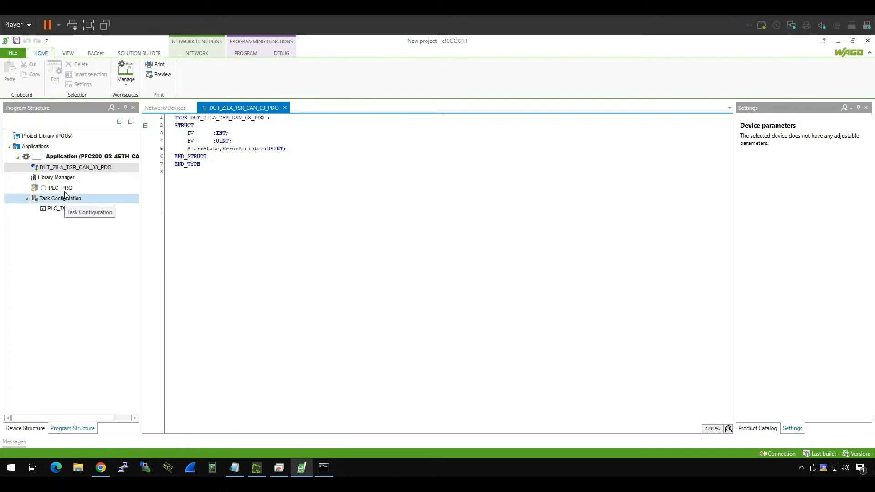
- Declare T1 and T1_Buffer of type DUT_ZILA_TSR_CAN_03_PDO in PLC_PRG
double_click(60, 188)
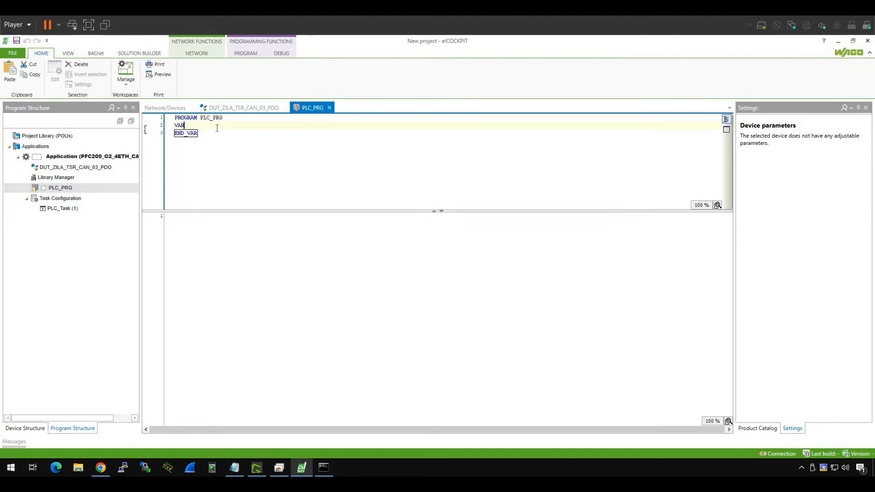
key(enter)
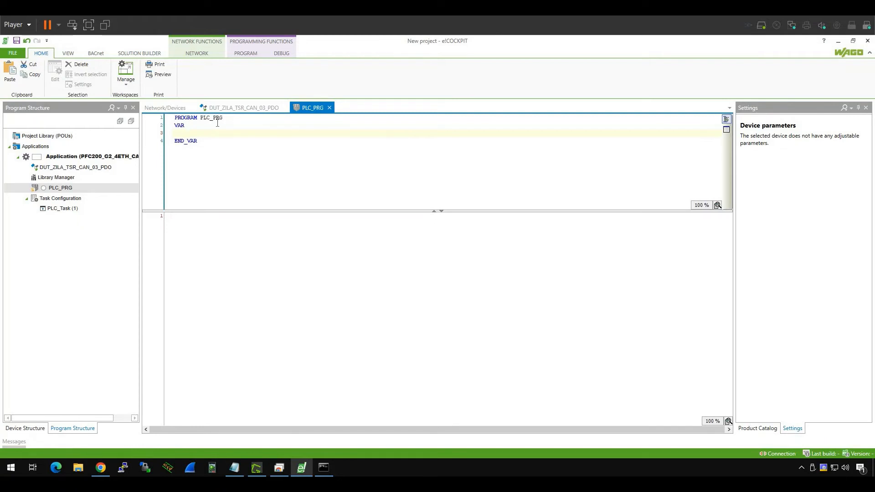
text(T1_Buffer:)
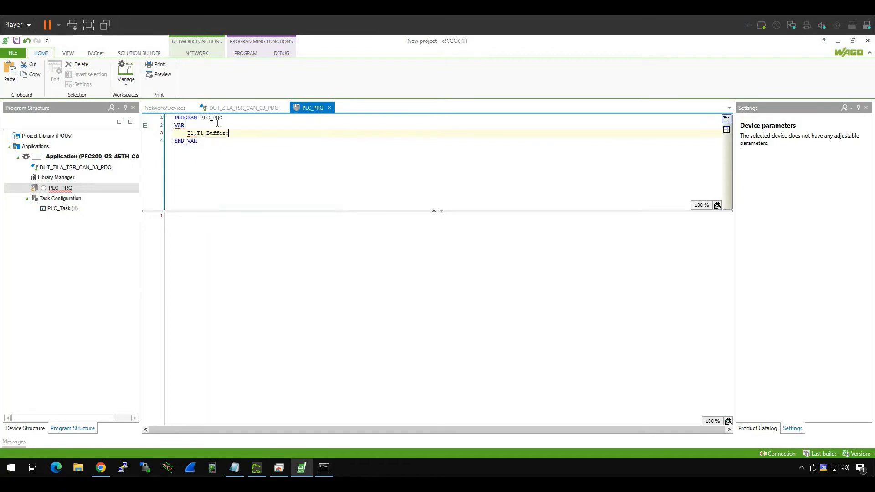
text(DUT_ZILA_TSR_CAN_03_PDO;)
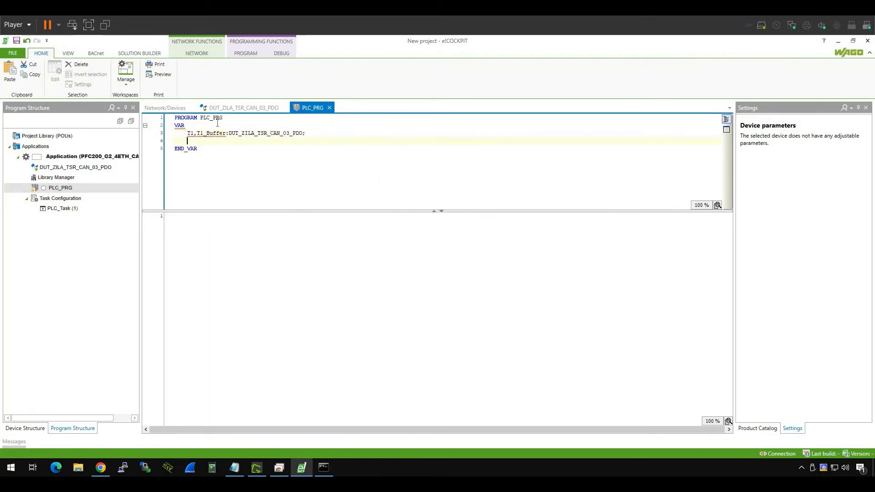
- Write T1_Buffer:=T1; in the PLC_PRG implementation pane
click(13, 52)
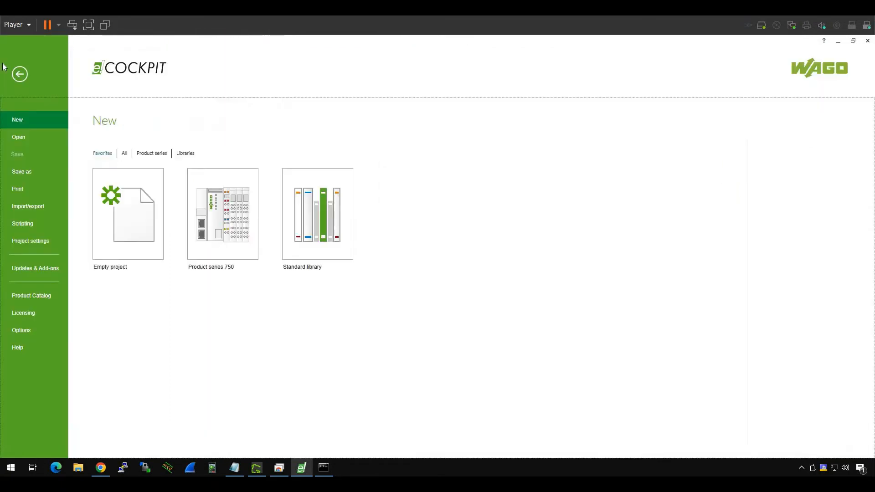
click(22, 172)
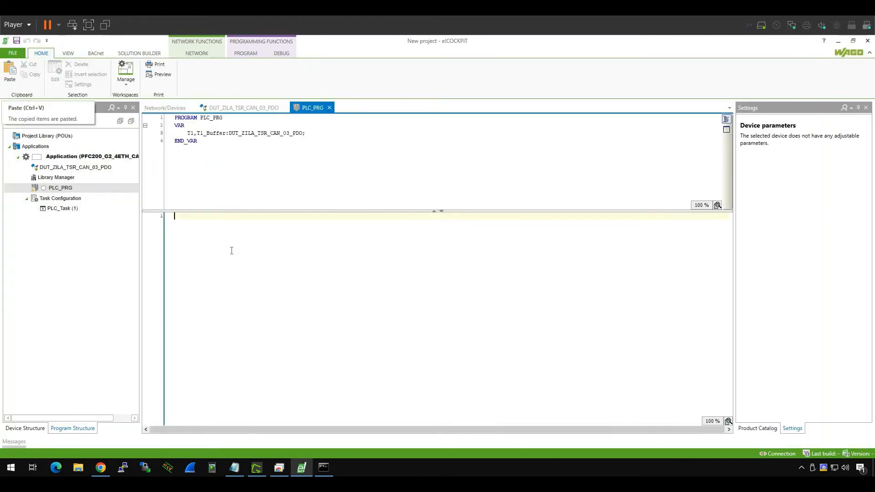
mouse_move(247, 258)
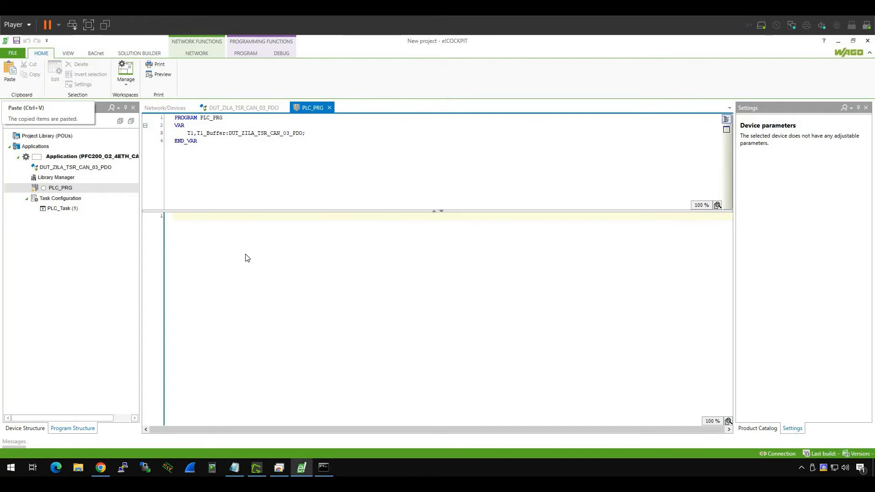
text(T1_Buffer:=)
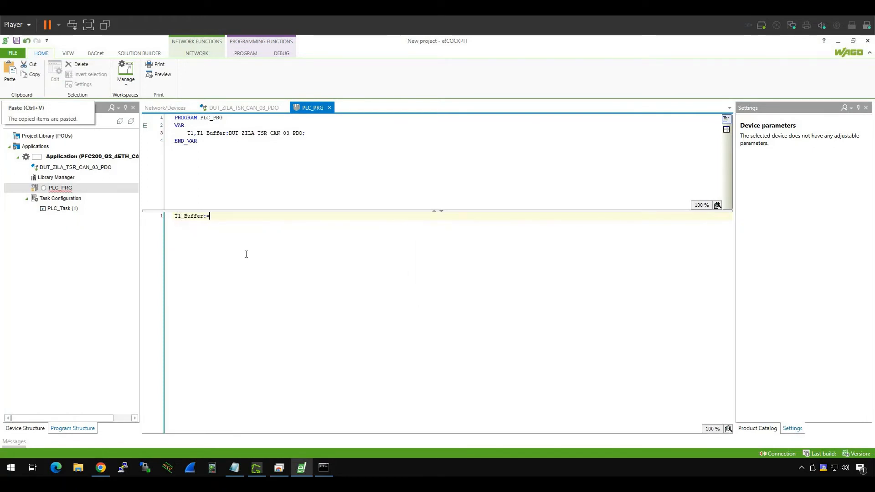
text(T1;)
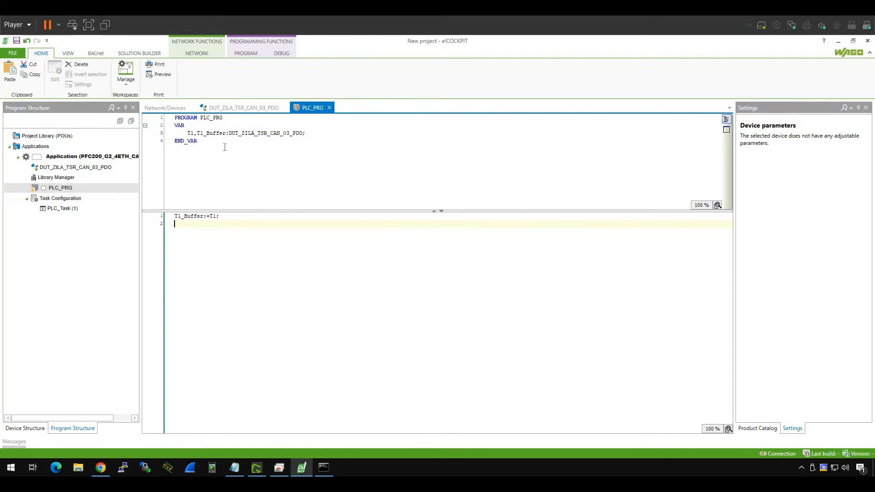
mouse_move(248, 159)
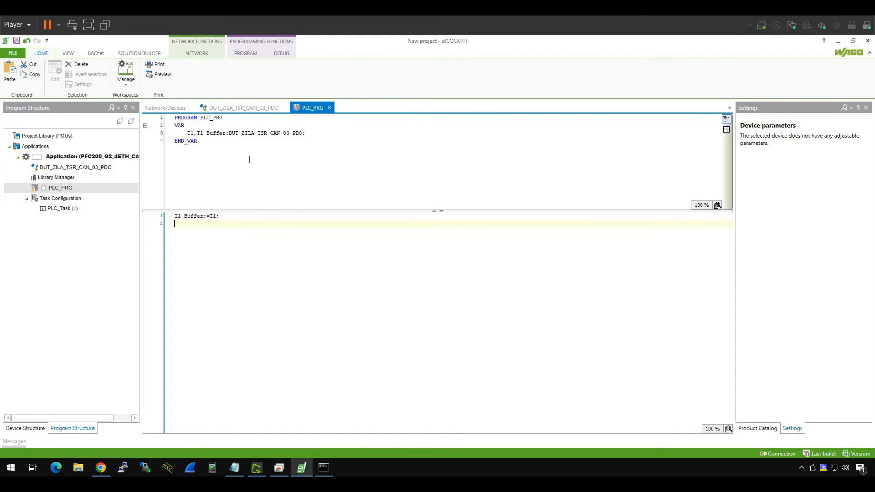
mouse_move(257, 62)
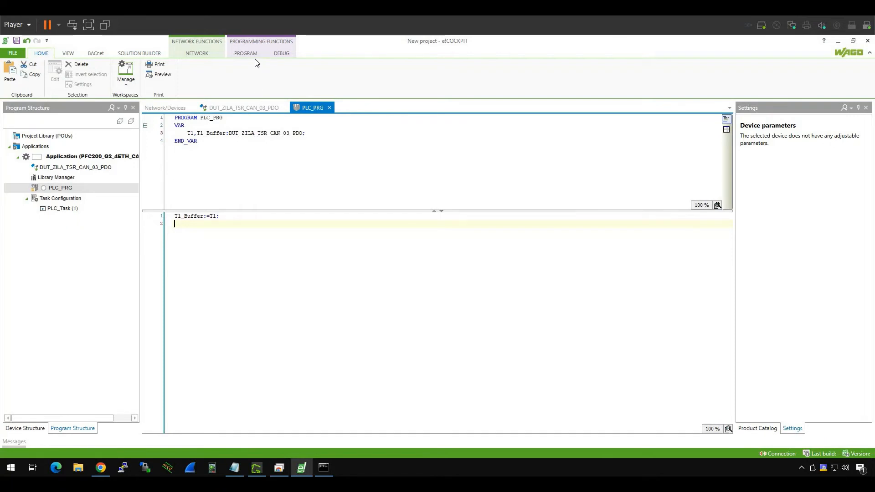
click(245, 53)
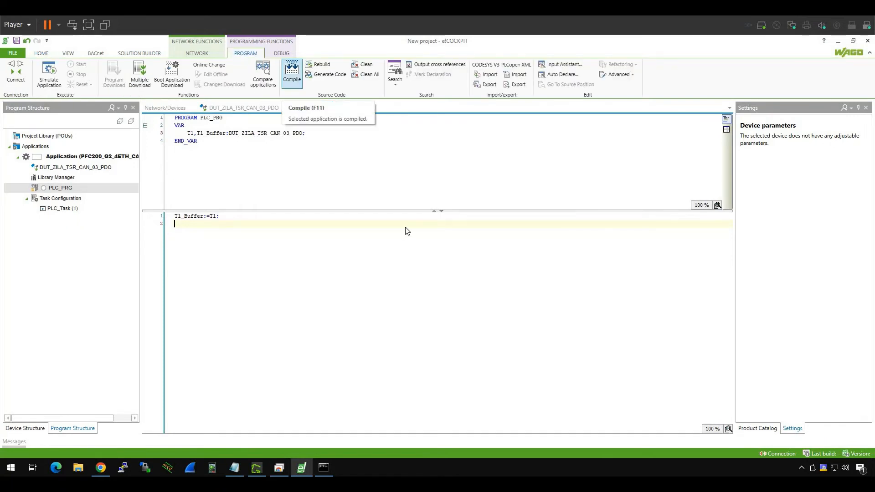
- Compile the application, select it in Program Structure, and show Network/Devices
click(292, 67)
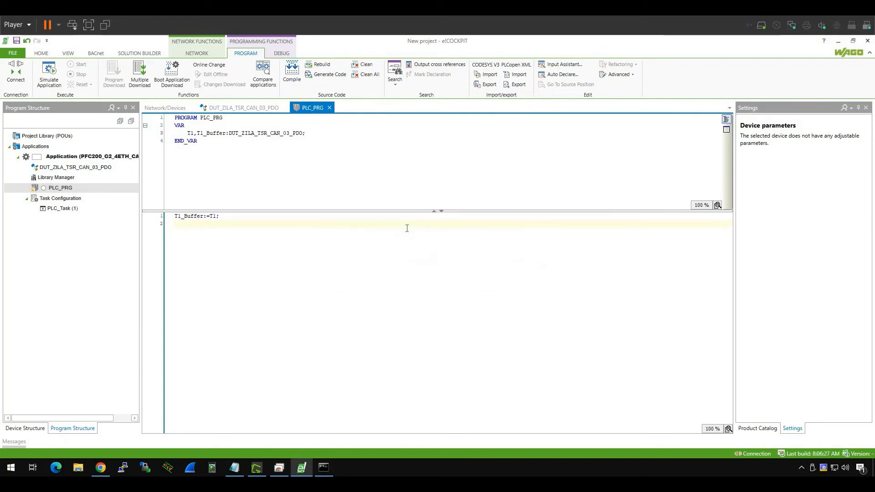
mouse_move(216, 166)
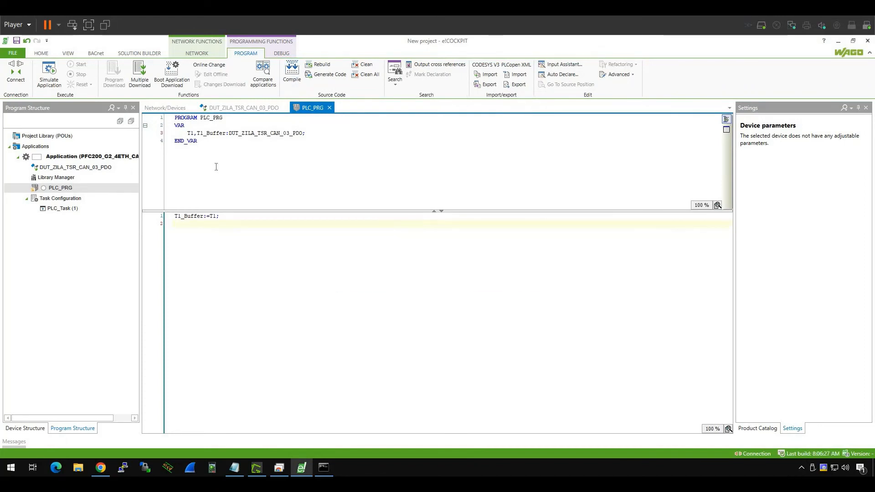
click(92, 157)
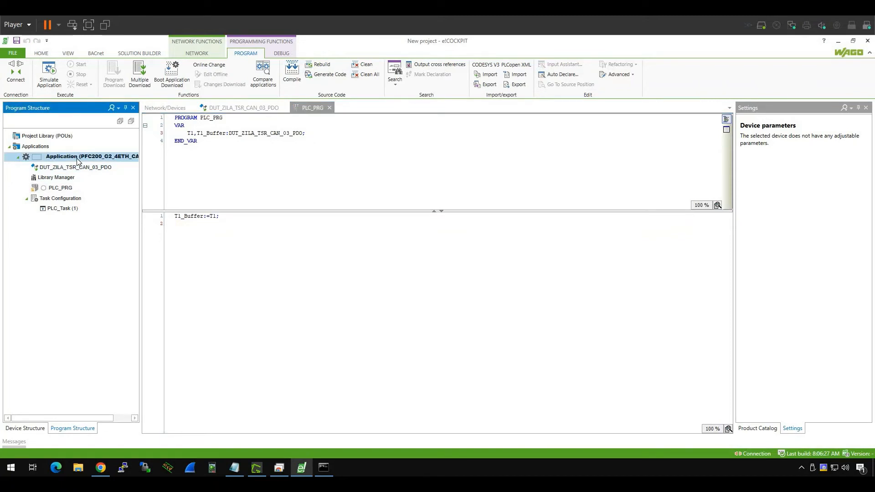
mouse_move(73, 162)
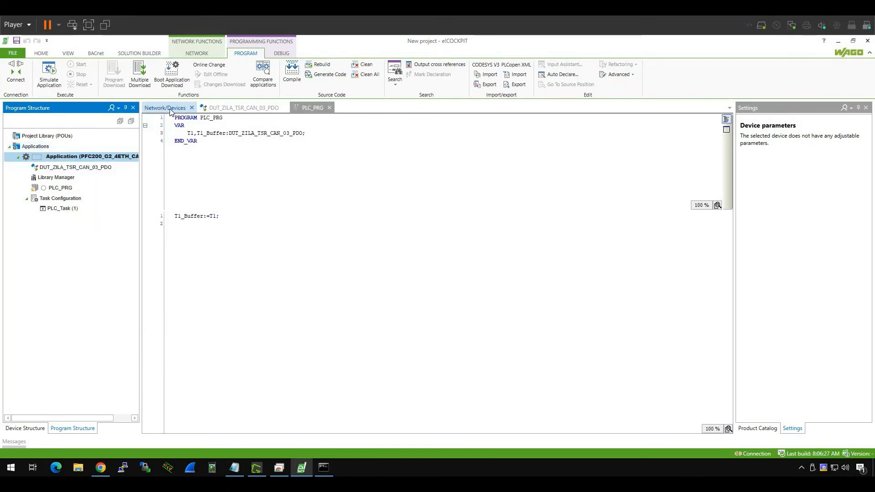
click(165, 107)
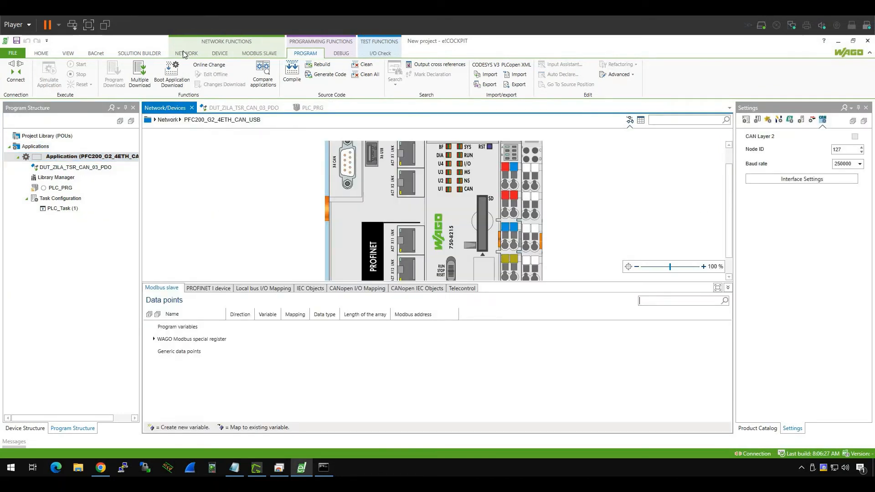
- Connect to the PFC200, confirming the changed parameter values with OK
click(186, 53)
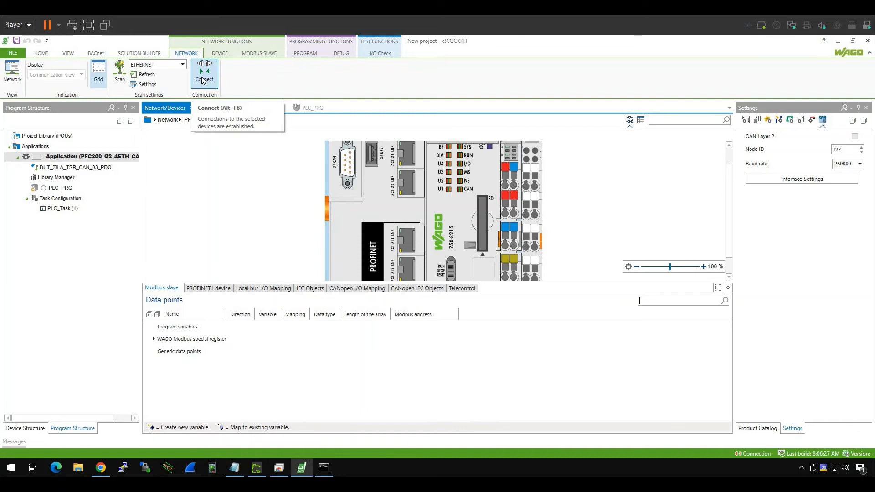
click(205, 74)
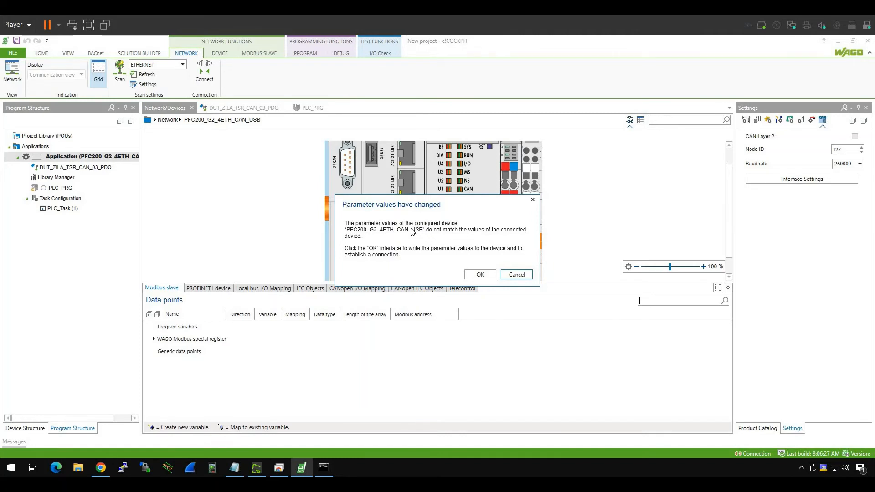
mouse_move(449, 240)
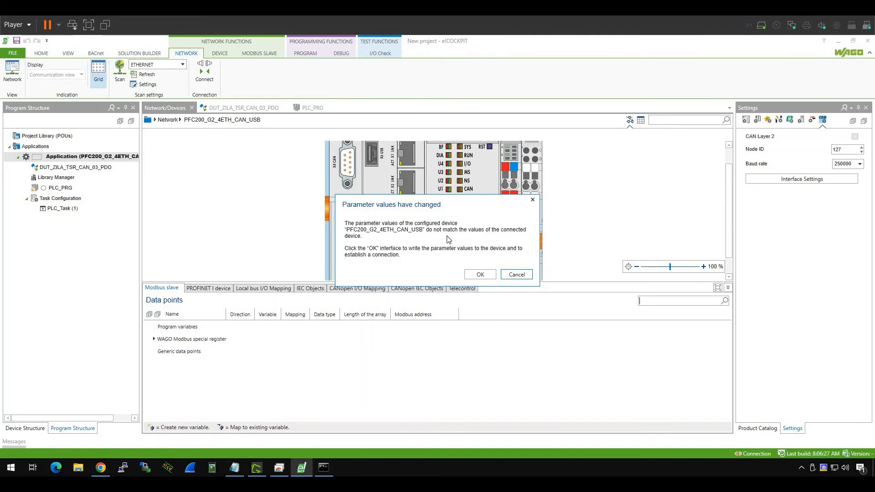
click(479, 274)
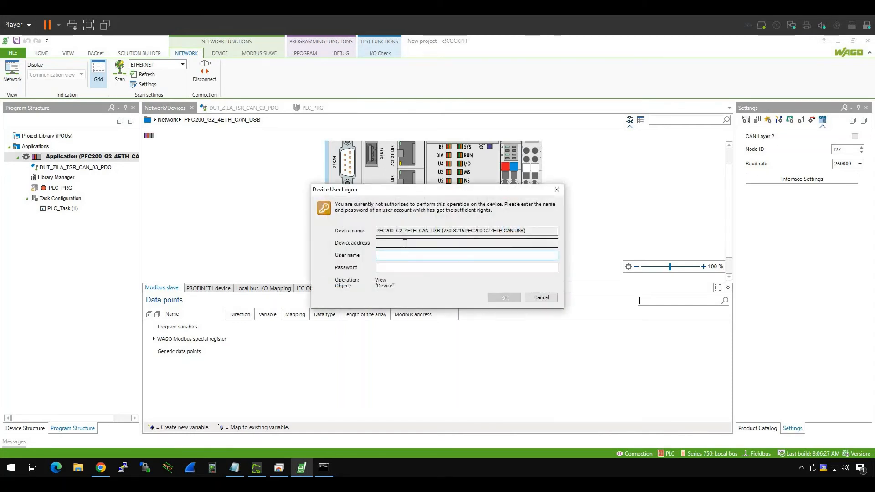
- Log on as admin and confirm creating and downloading the application
text(admin)
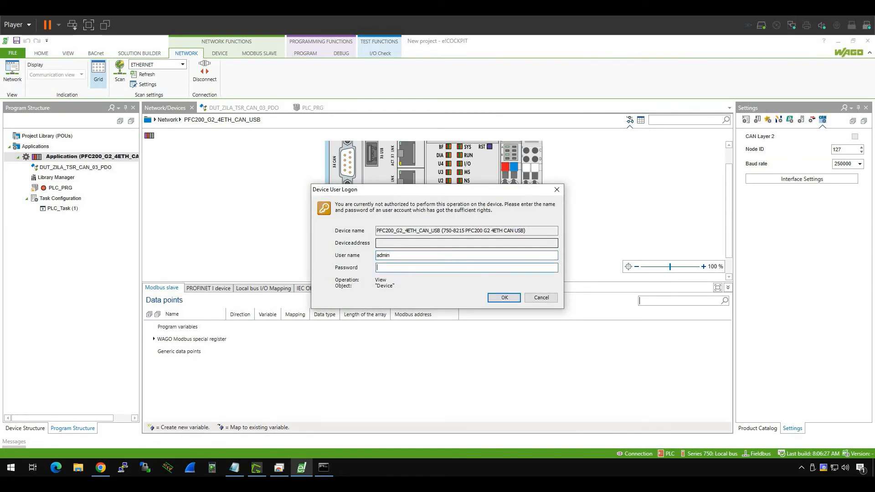
click(503, 298)
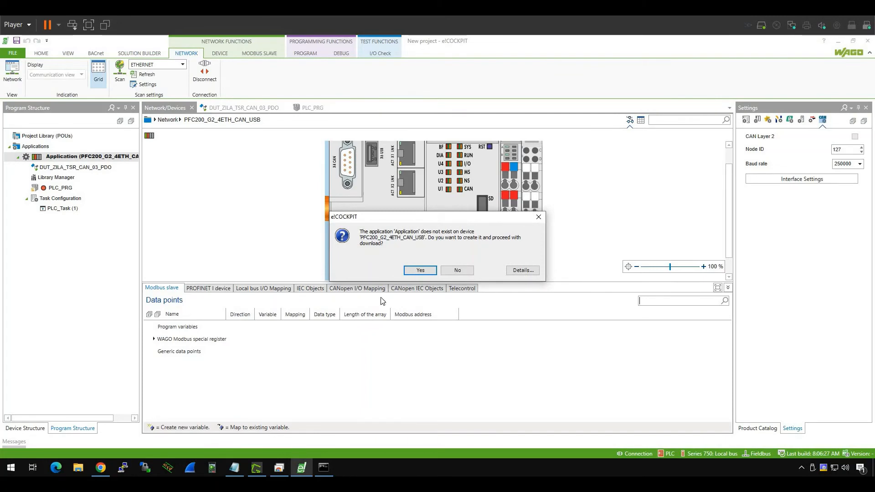
click(420, 271)
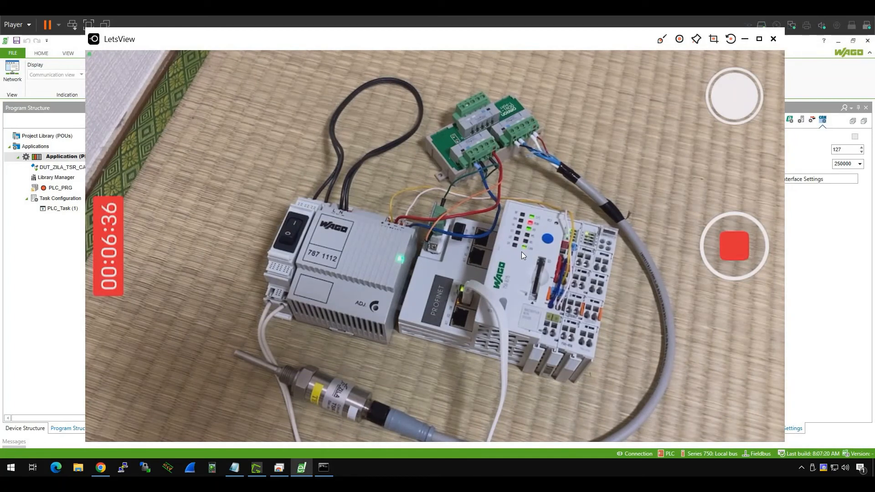
mouse_move(534, 261)
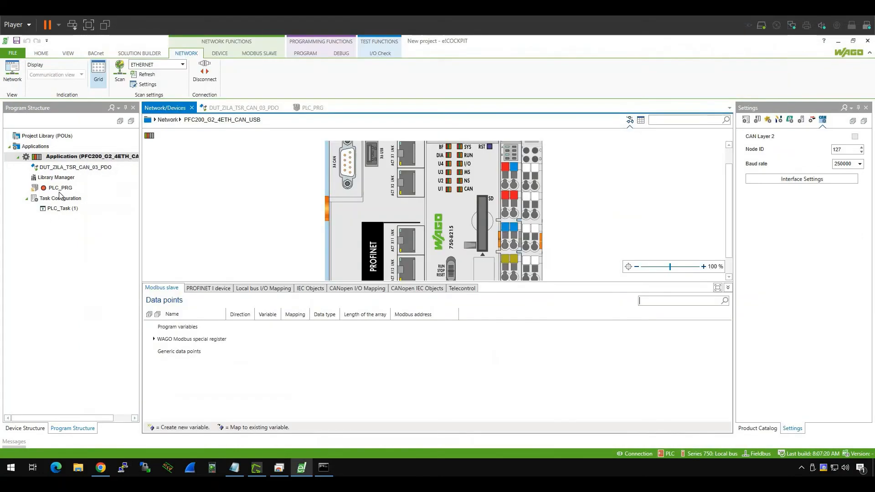
- Watch the PFC200 LEDs in LetsView, then minimize the LetsView window
click(60, 188)
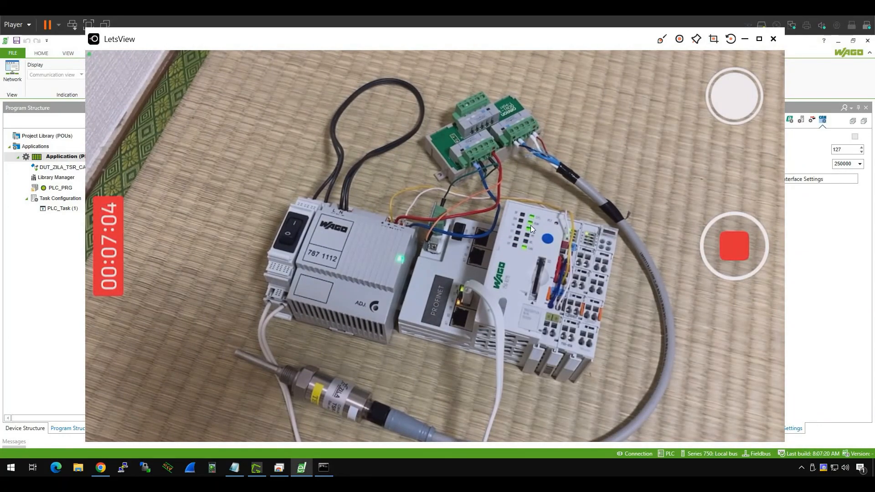
mouse_move(529, 255)
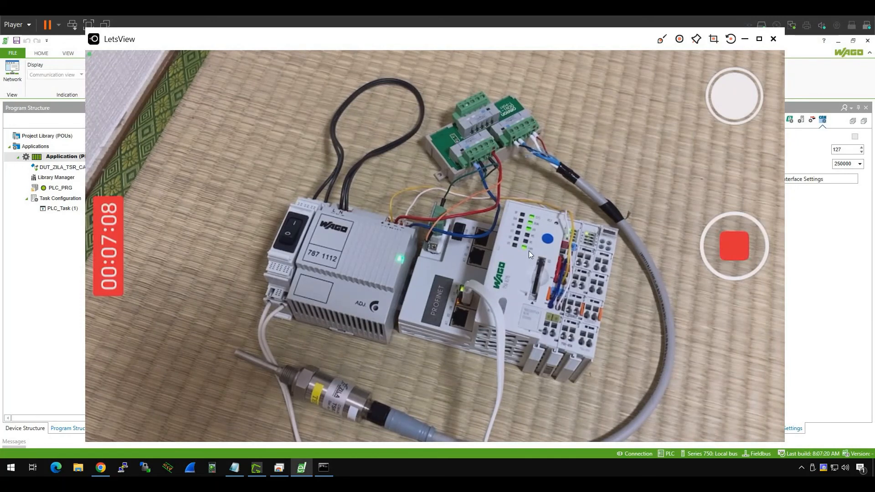
mouse_move(550, 257)
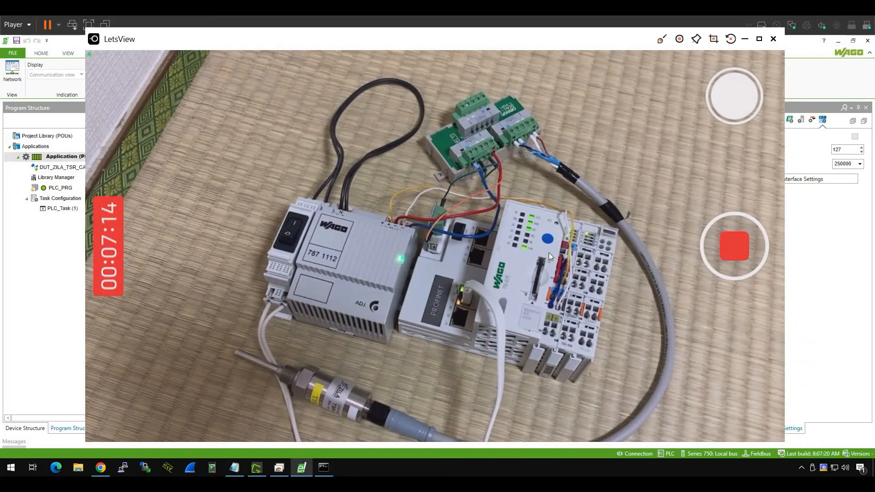
mouse_move(25, 299)
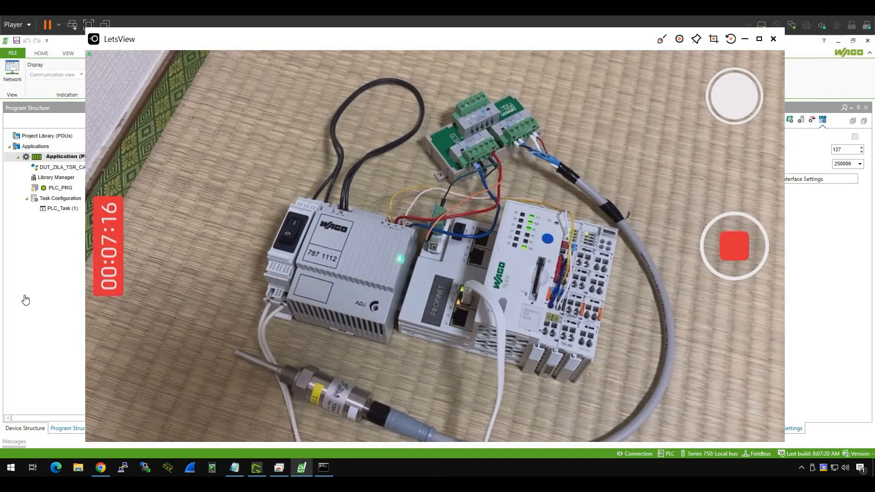
click(772, 39)
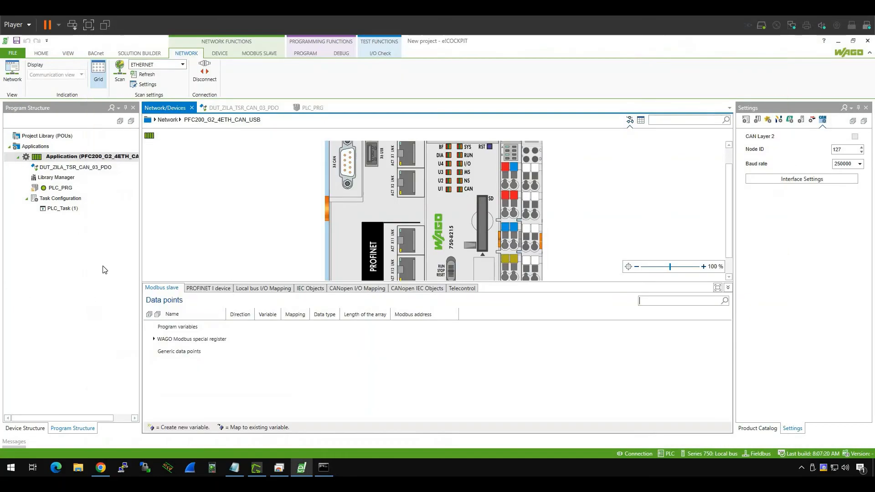
- Confirm T1's PV, FV, AlarmState and ErrorRegister read 0 in PLC_PRG, then disconnect
click(60, 187)
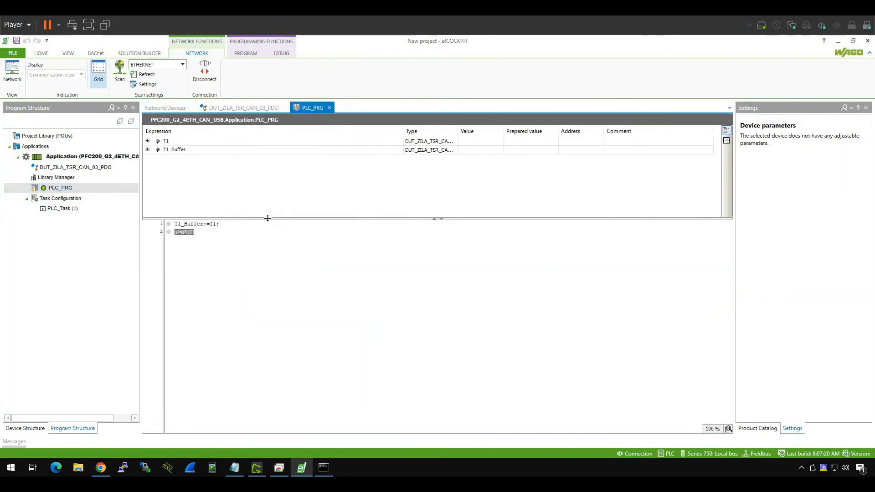
drag(268, 218, 267, 264)
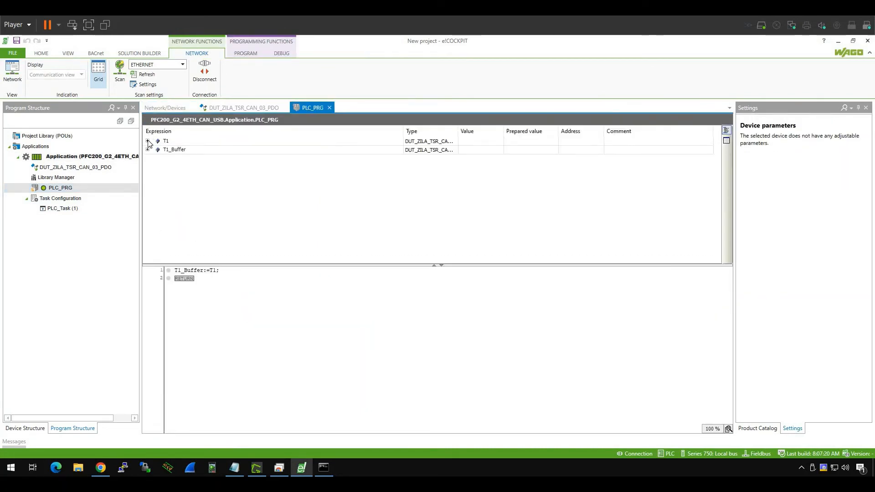
click(149, 141)
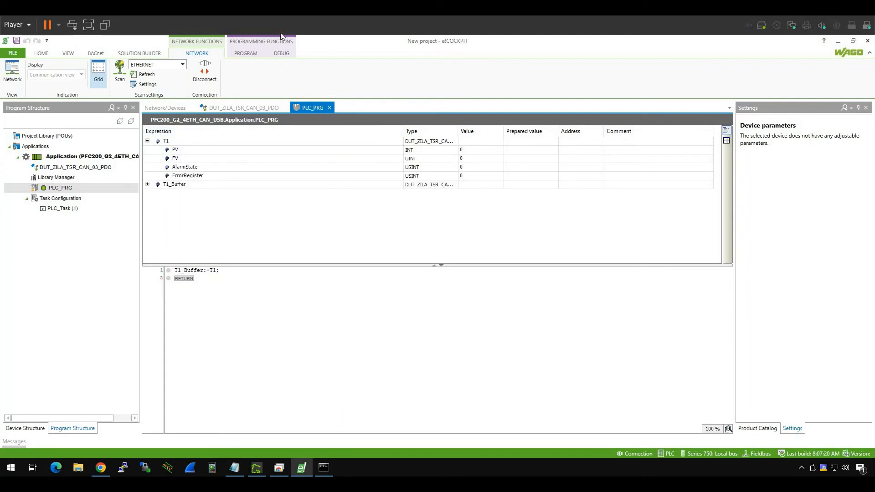
mouse_move(336, 152)
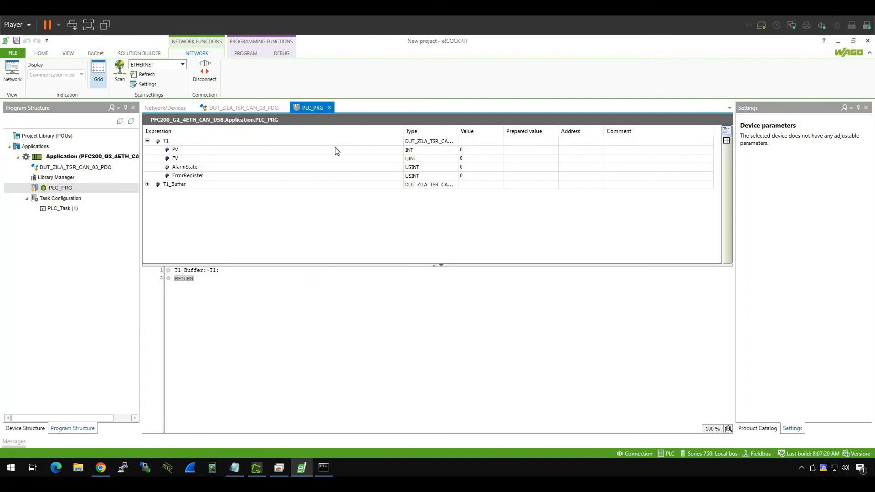
mouse_move(482, 165)
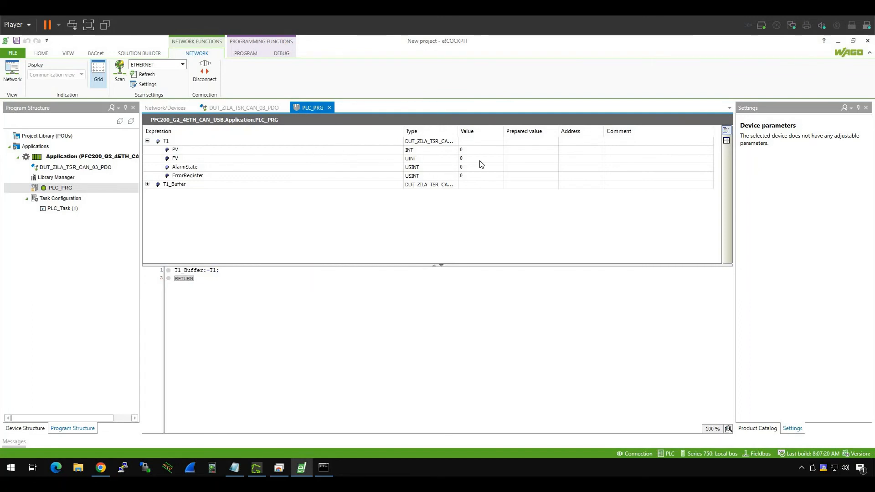
mouse_move(486, 162)
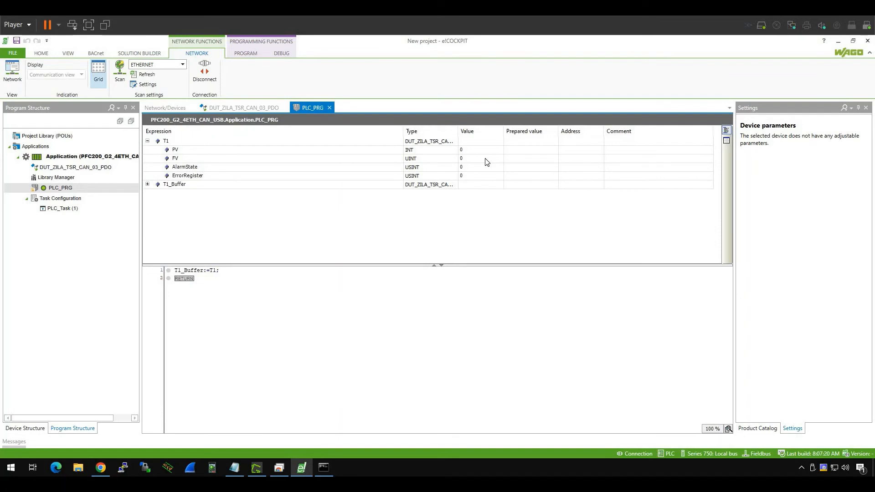
mouse_move(204, 72)
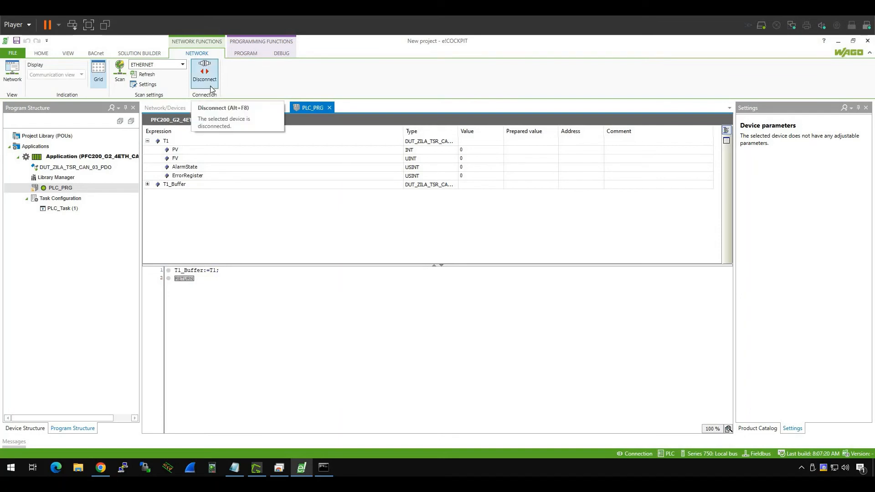
click(204, 72)
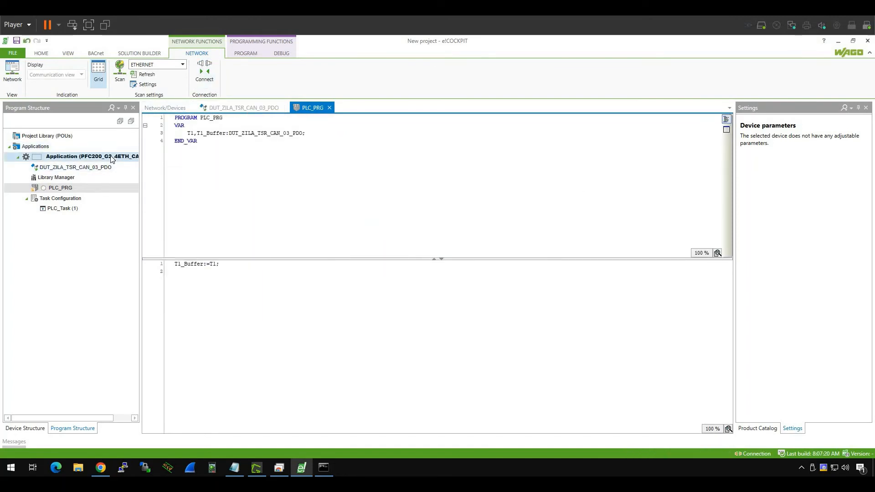
mouse_move(92, 156)
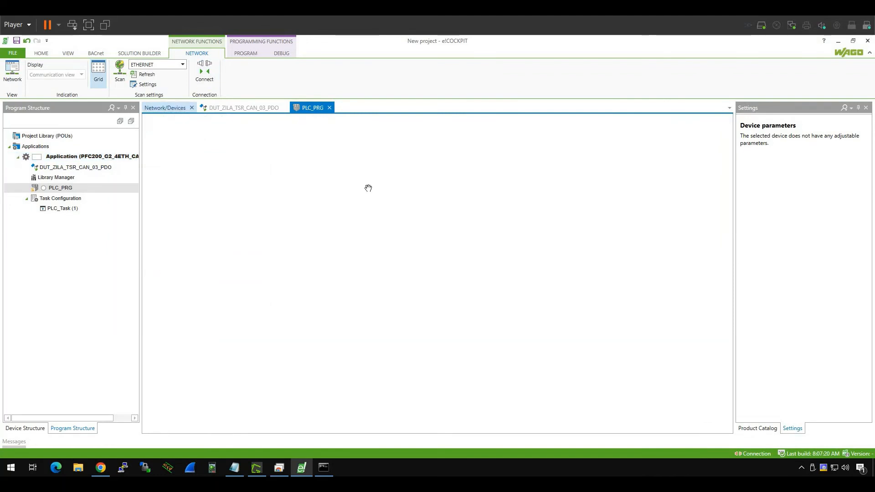
- Open the CANopen sensor's I/O Mapping and assign T1's PV to the PV channel
click(164, 107)
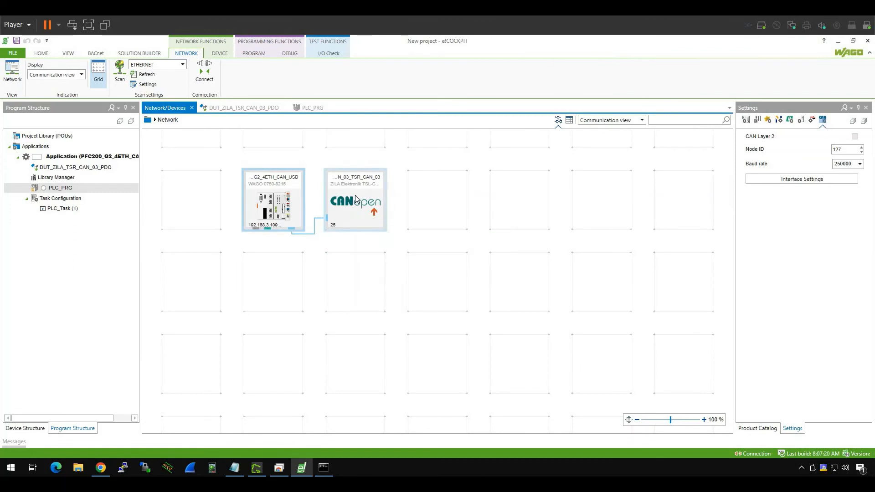
double_click(355, 201)
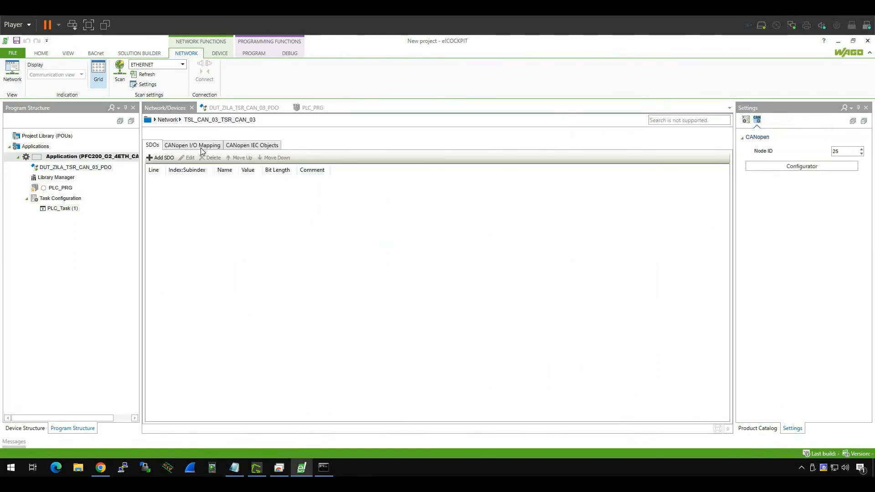
click(192, 145)
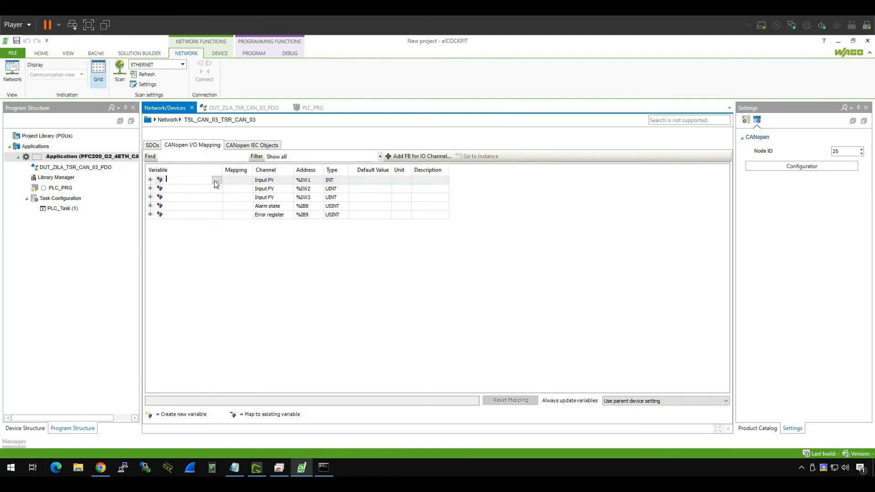
click(217, 180)
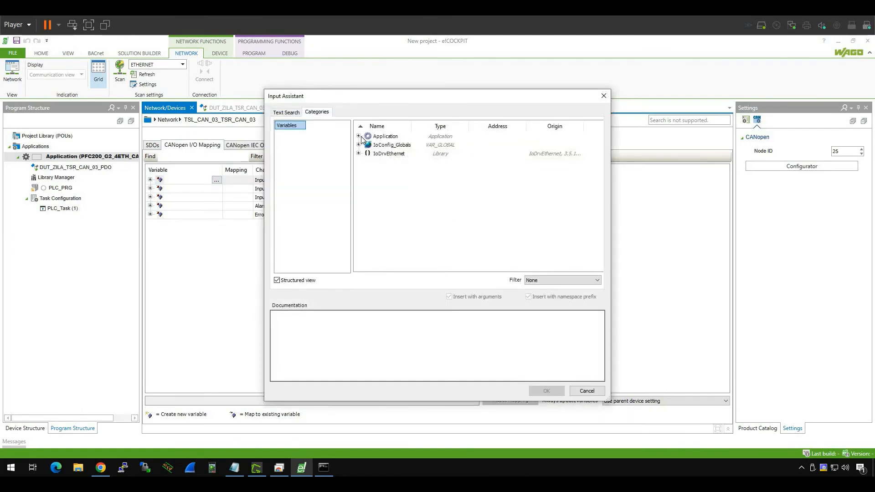
click(359, 136)
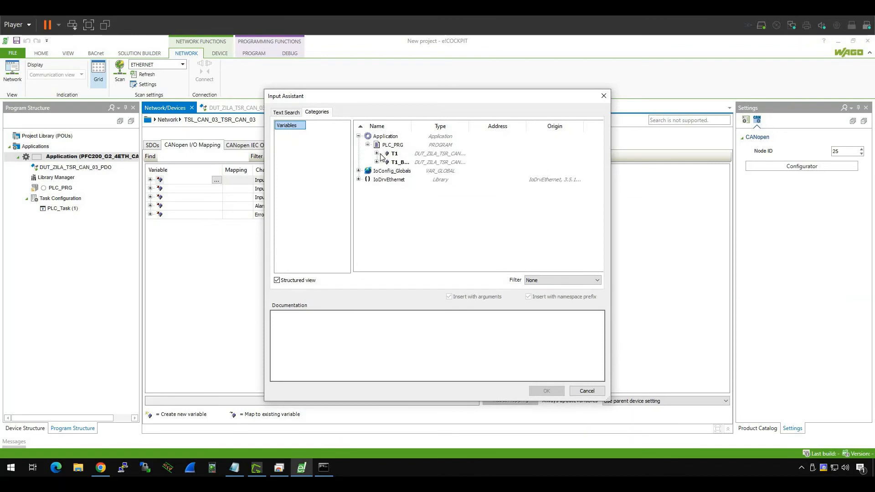
click(378, 153)
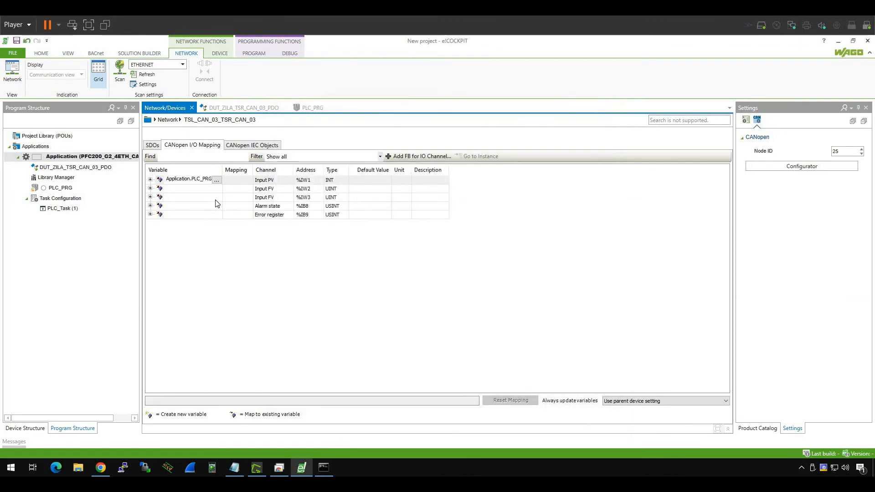
- Map the FV, AlarmState and ErrorRegister channels to the matching T1 members
click(216, 198)
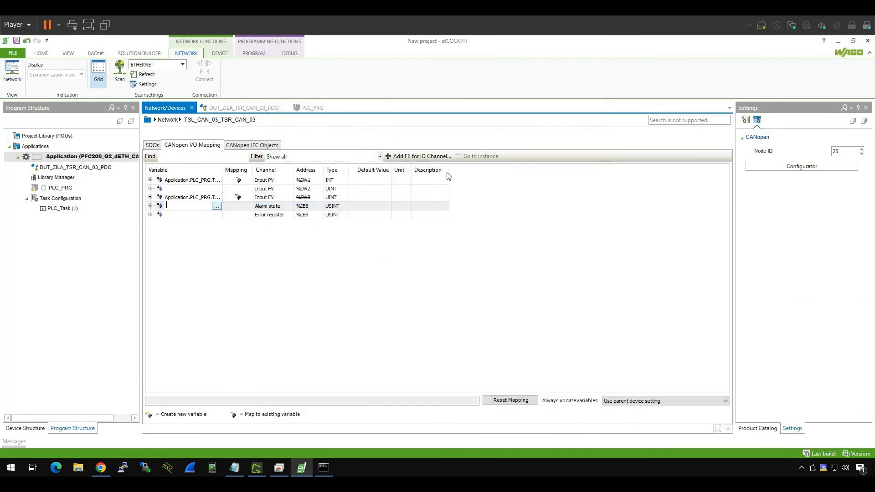
click(217, 206)
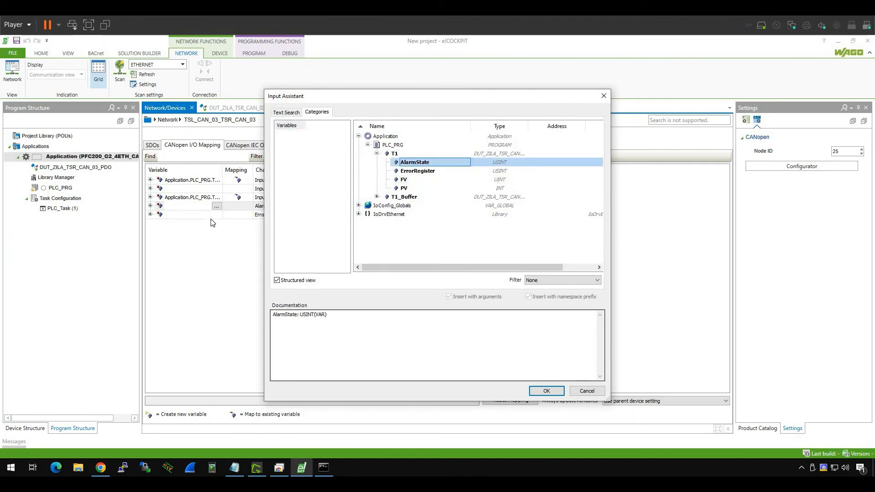
click(546, 390)
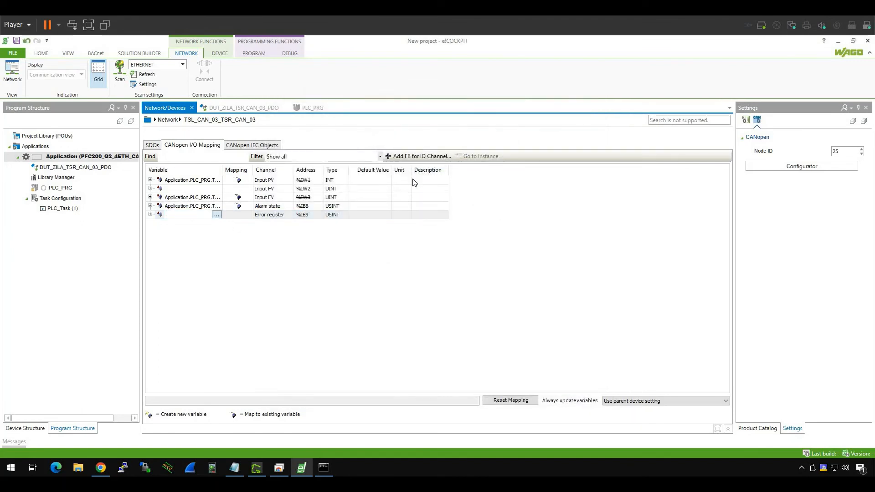
click(217, 215)
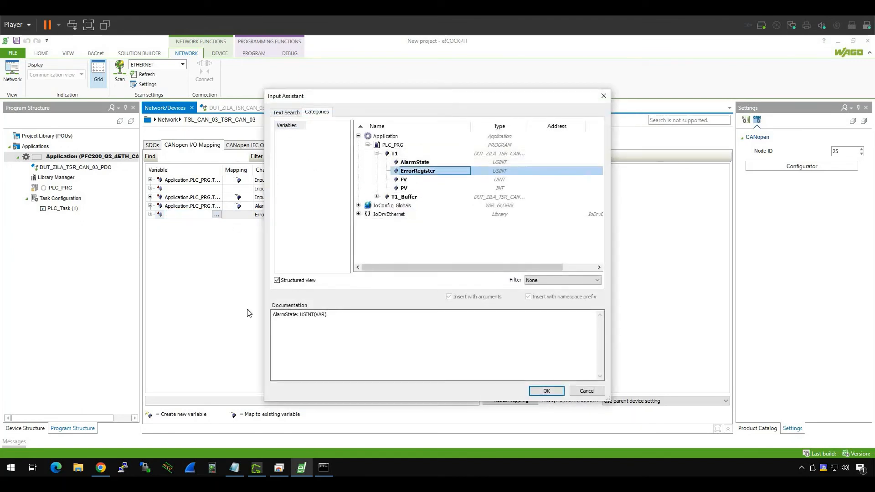
click(546, 391)
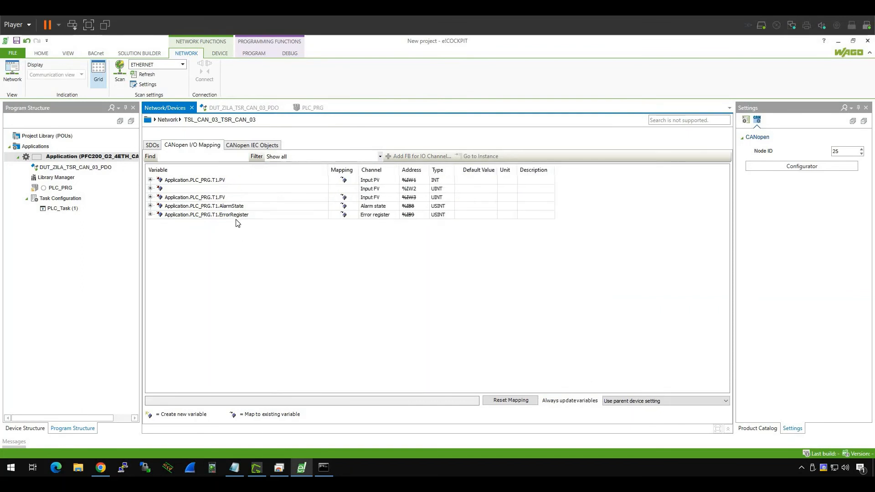
click(242, 107)
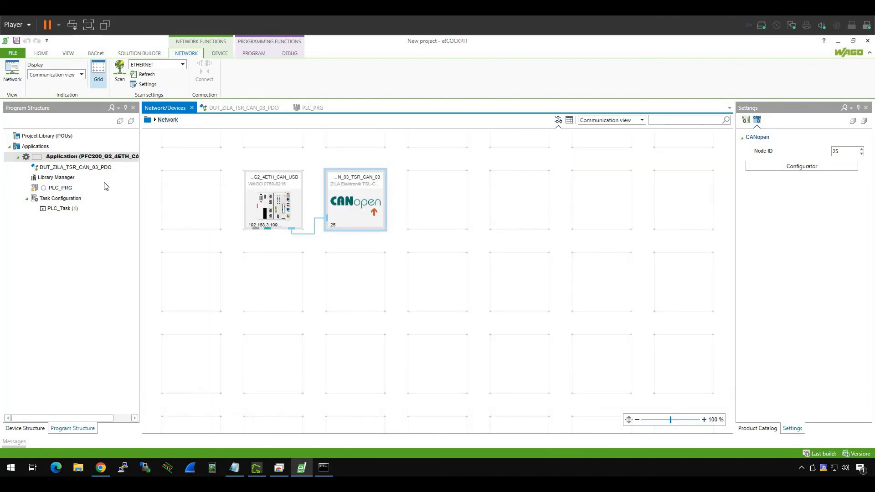
- Open PLC_PRG, log in with online change, and expand T1 showing PV 322, FV 842
double_click(60, 188)
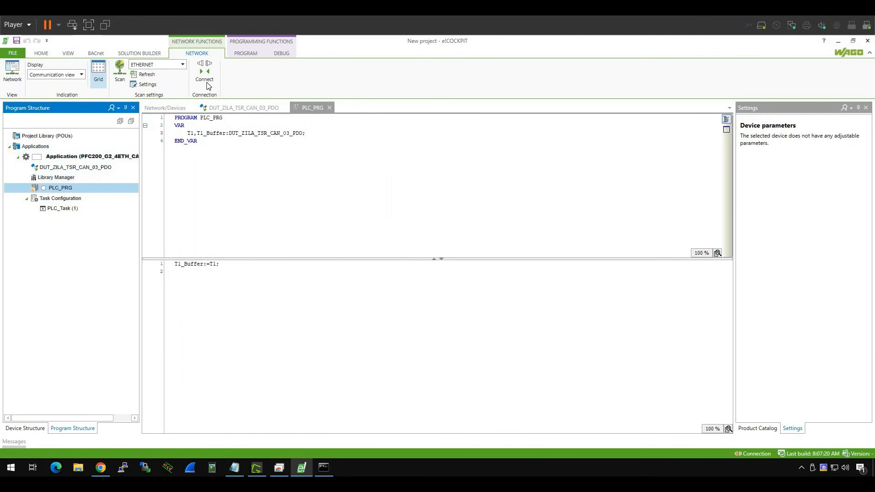
click(204, 70)
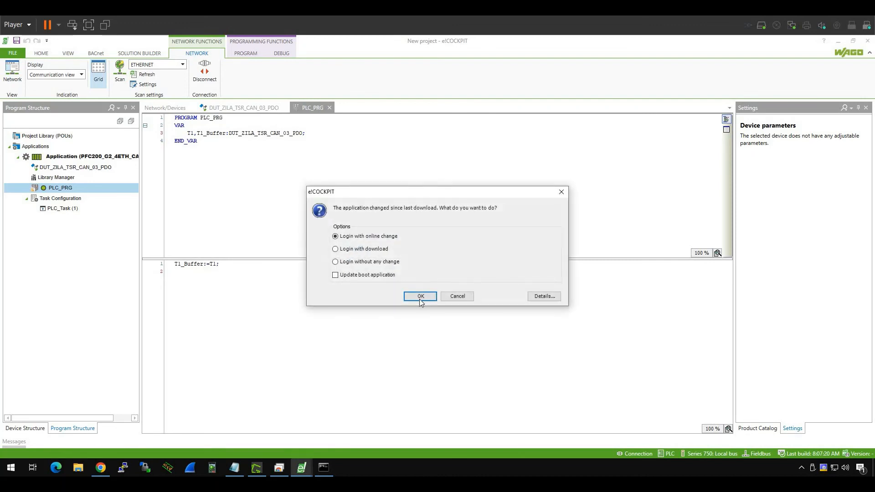
click(420, 296)
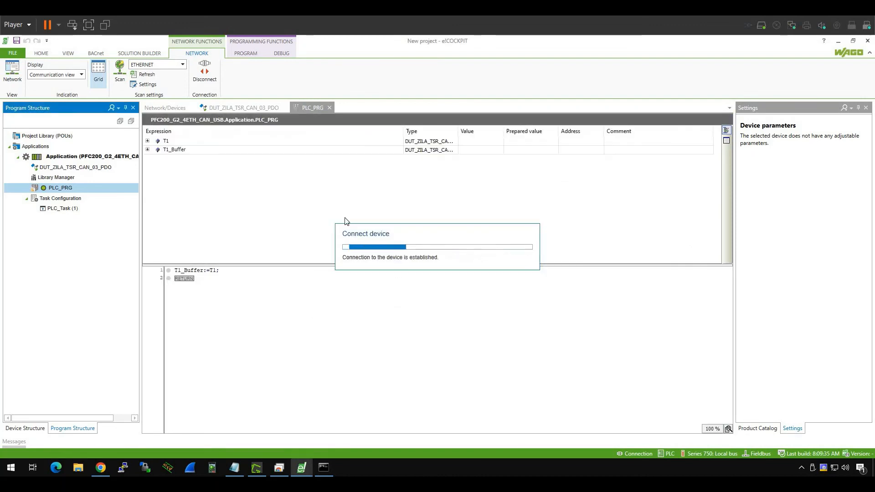
click(147, 141)
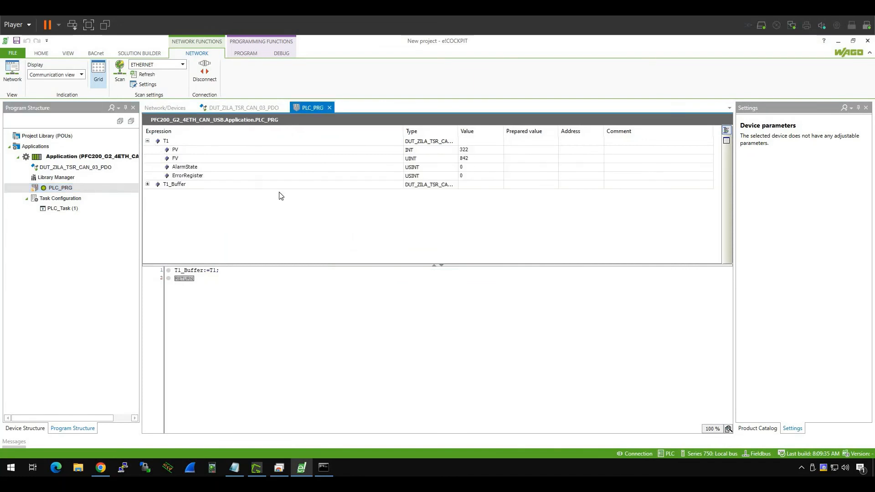
mouse_move(374, 247)
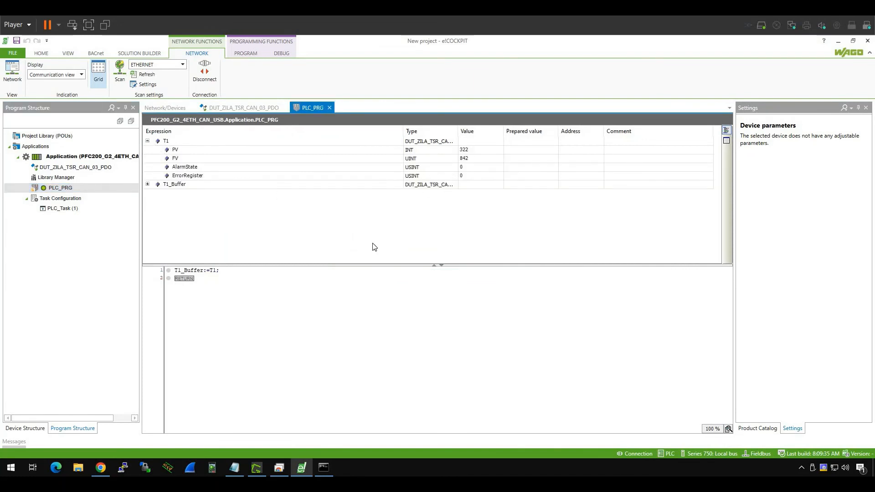
mouse_move(461, 198)
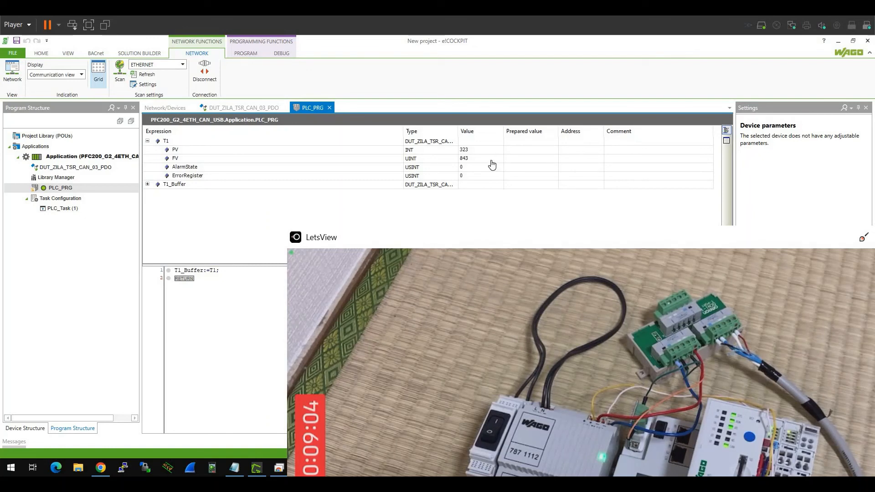
mouse_move(395, 226)
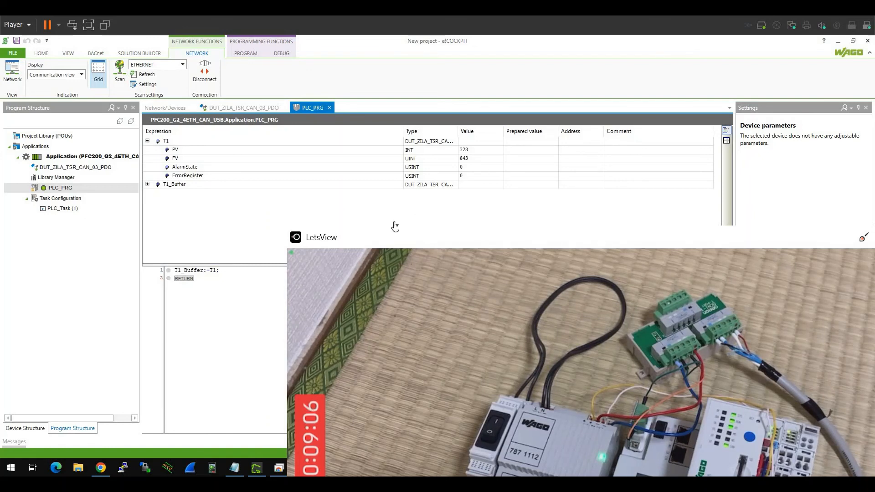